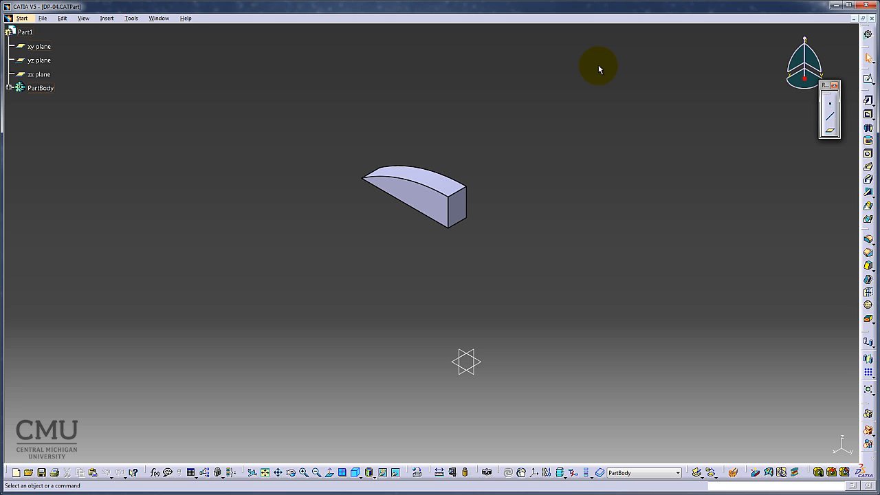
mouse_move(566, 209)
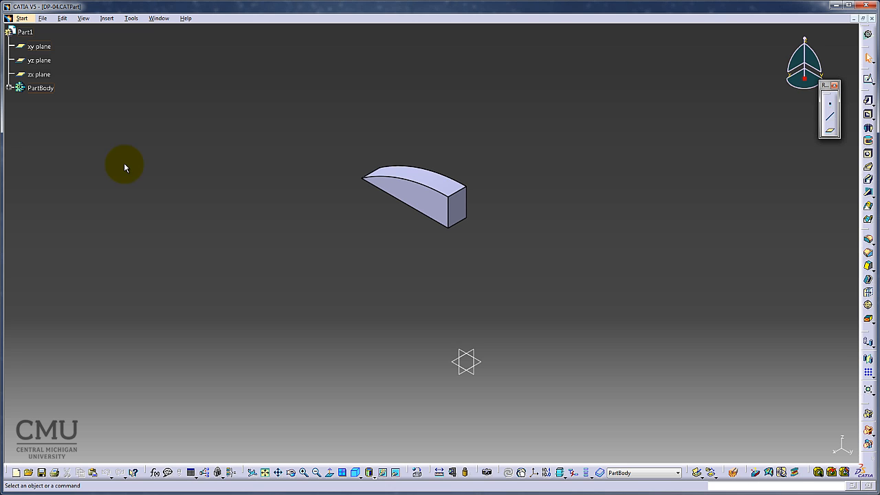
mouse_move(10, 92)
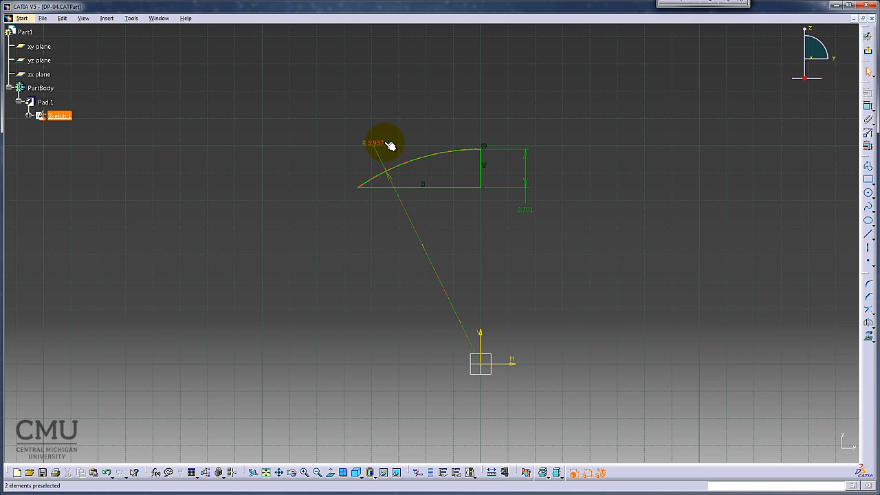
mouse_move(388, 147)
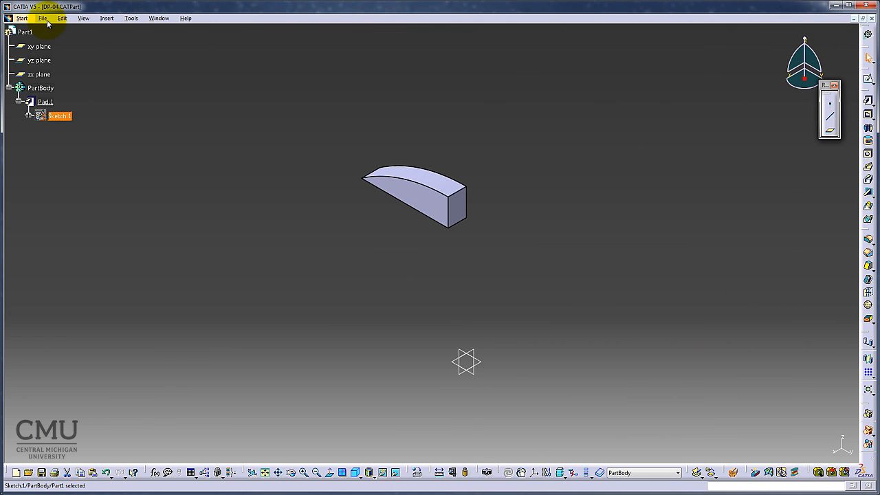
Switch to the Template.CATDrawing window from the open documents list.
left_click(43, 18)
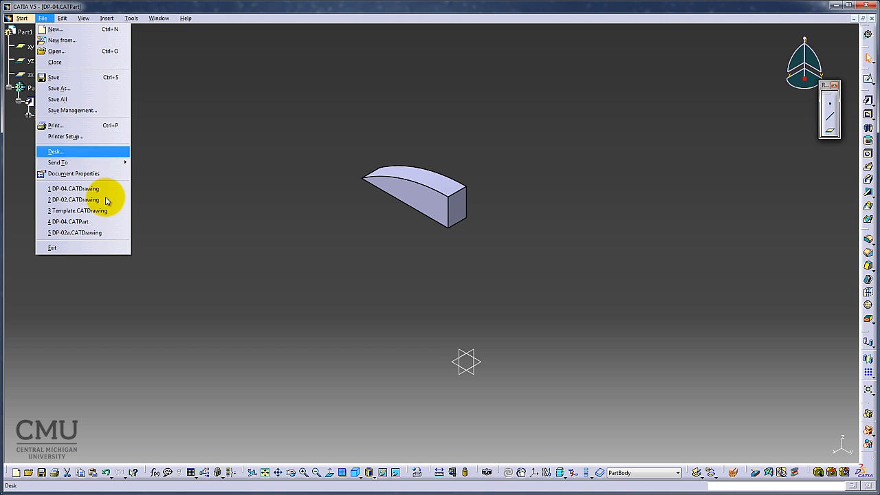
left_click(159, 17)
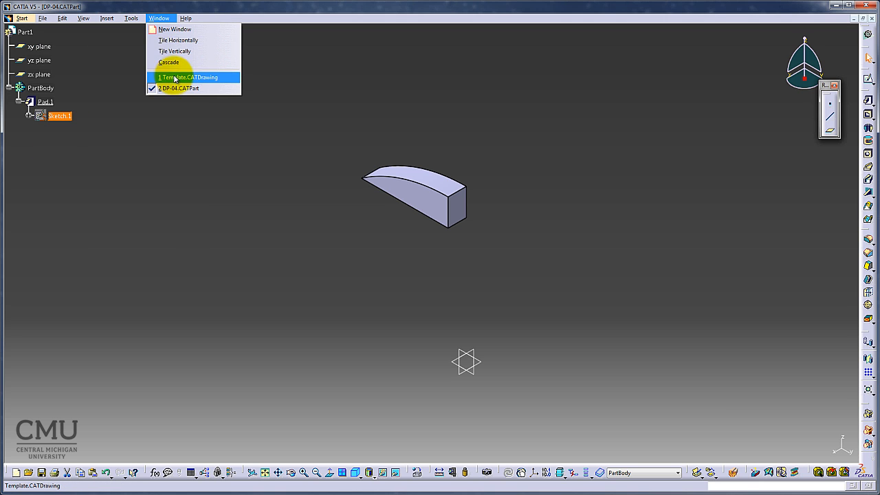
left_click(188, 77)
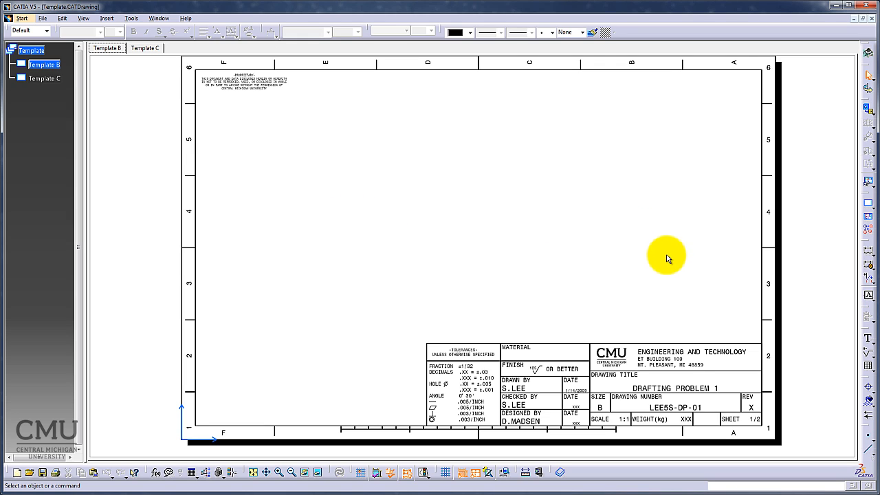
mouse_move(292, 268)
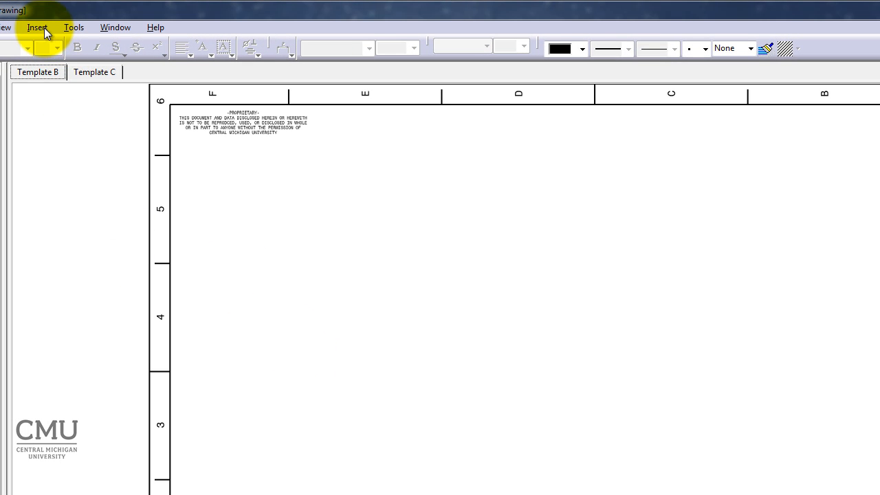
Start a front projection view and return to DP-04.CATPart to pick its plane.
left_click(37, 27)
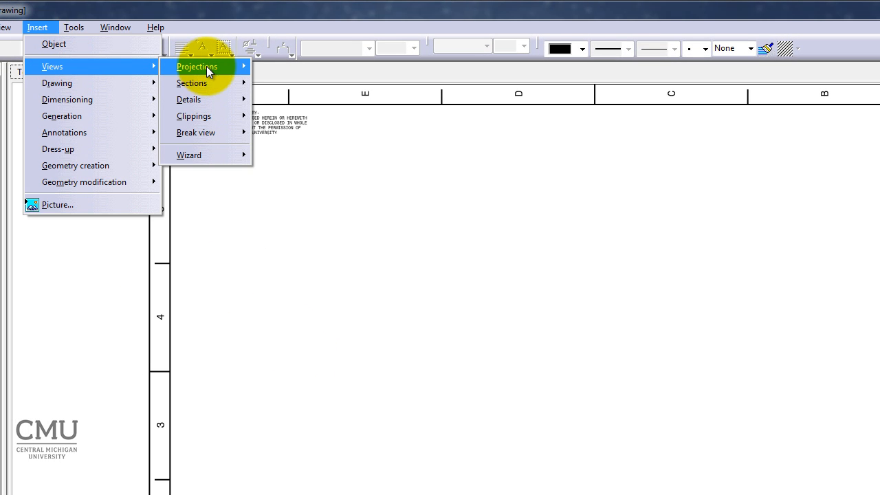
left_click(198, 66)
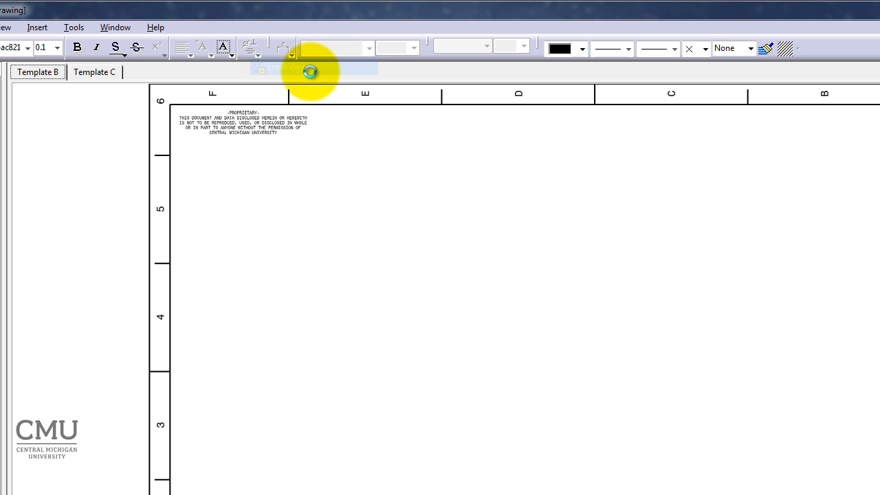
left_click(115, 27)
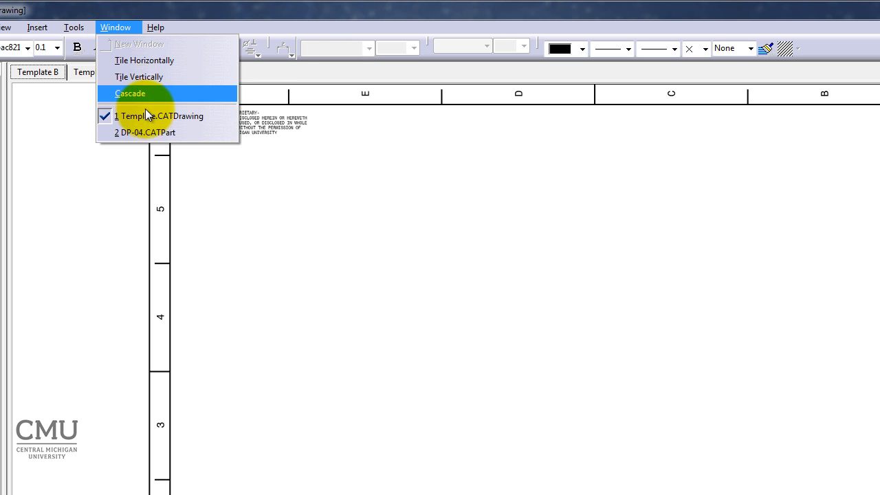
left_click(143, 132)
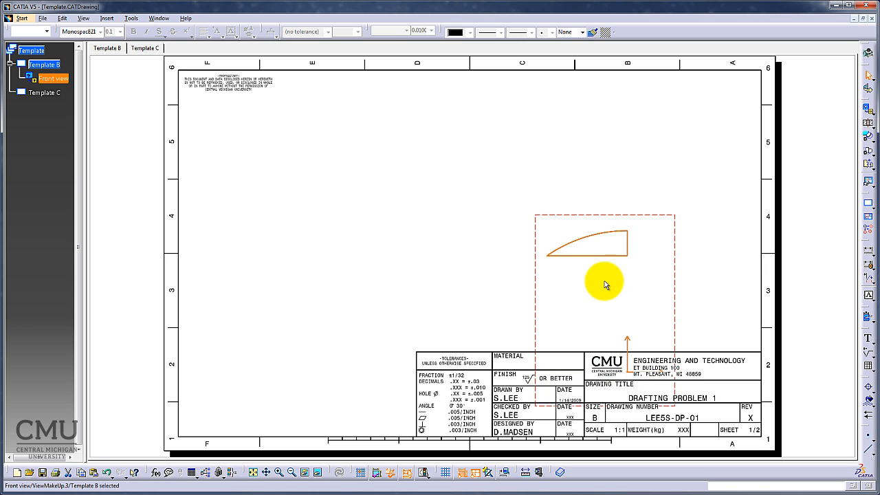
mouse_move(581, 337)
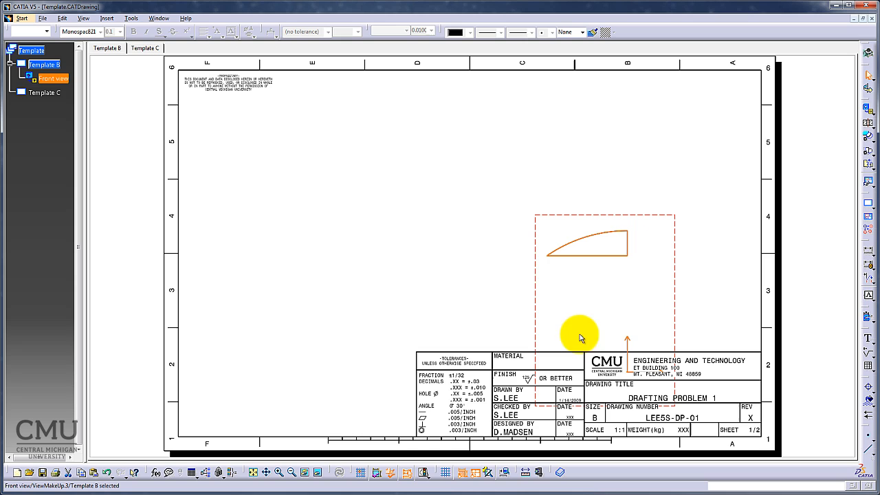
mouse_move(412, 250)
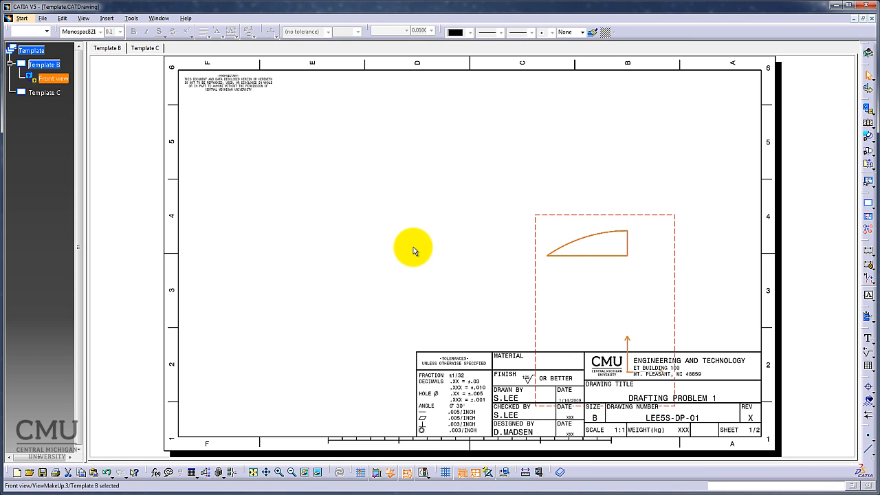
mouse_move(563, 306)
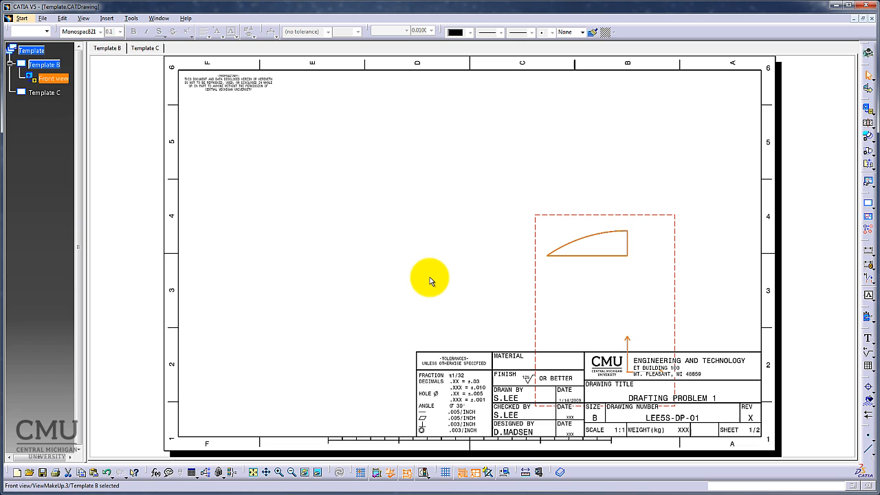
mouse_move(108, 18)
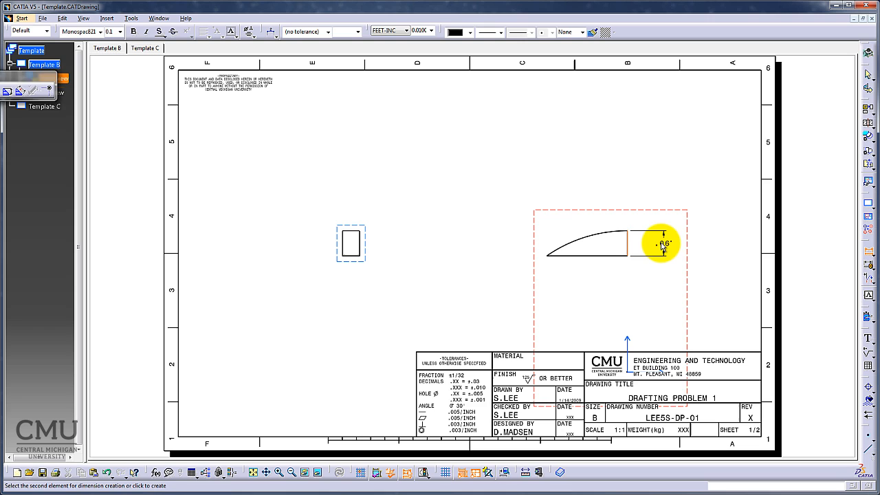
Display the height dimension in millimetres so it reads 17.8, and frame it in a box.
left_click(404, 32)
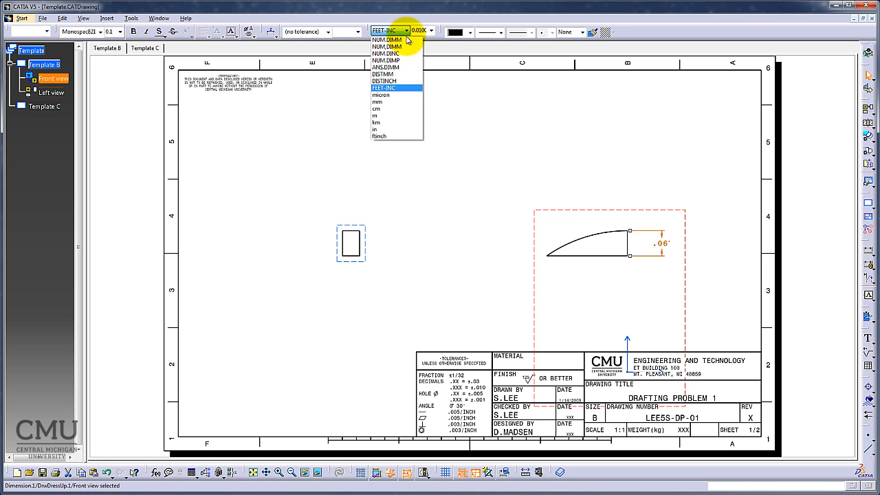
left_click(387, 54)
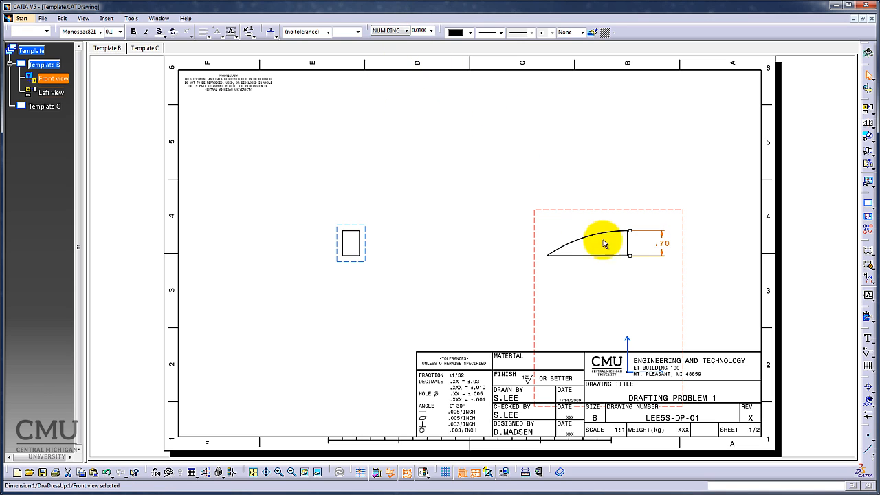
mouse_move(672, 278)
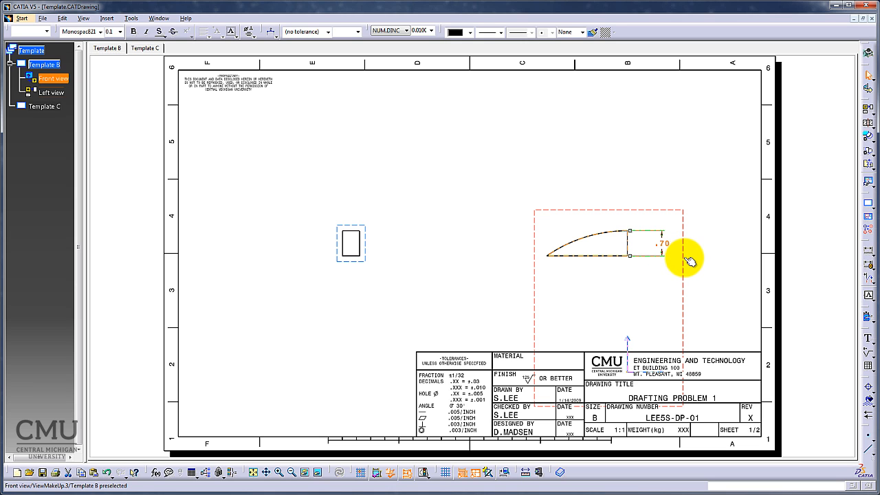
left_click(405, 32)
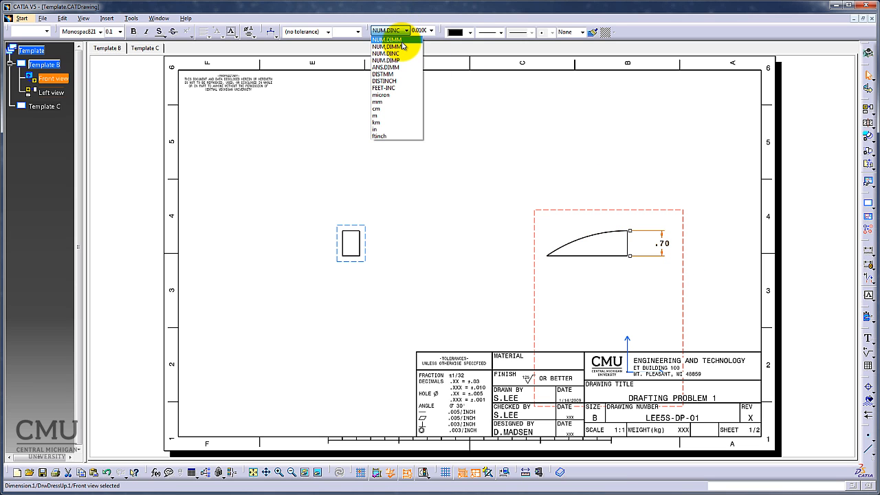
left_click(387, 47)
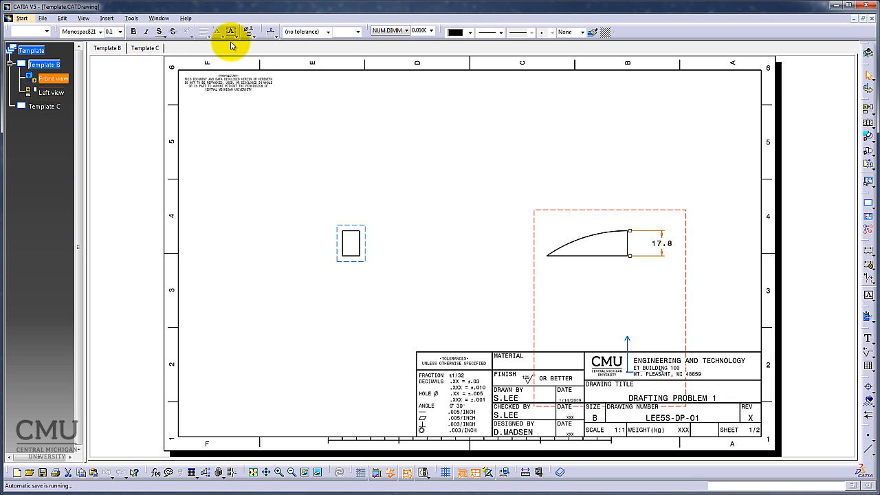
left_click(248, 32)
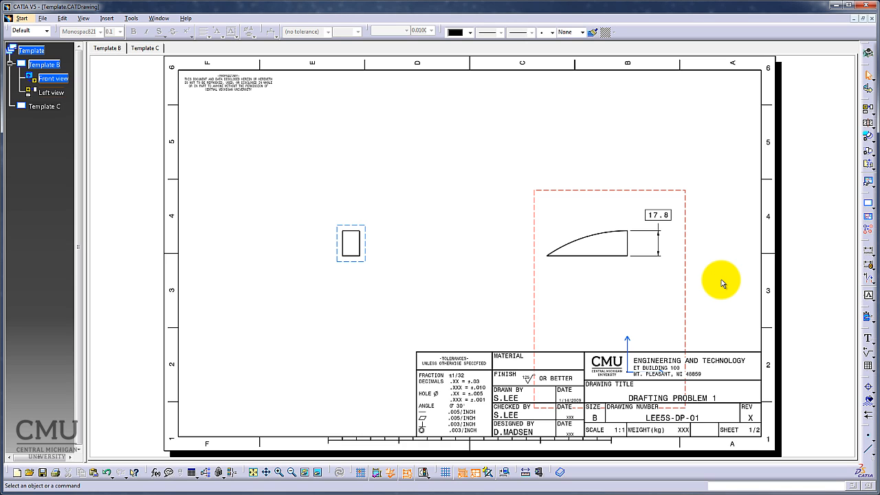
mouse_move(557, 264)
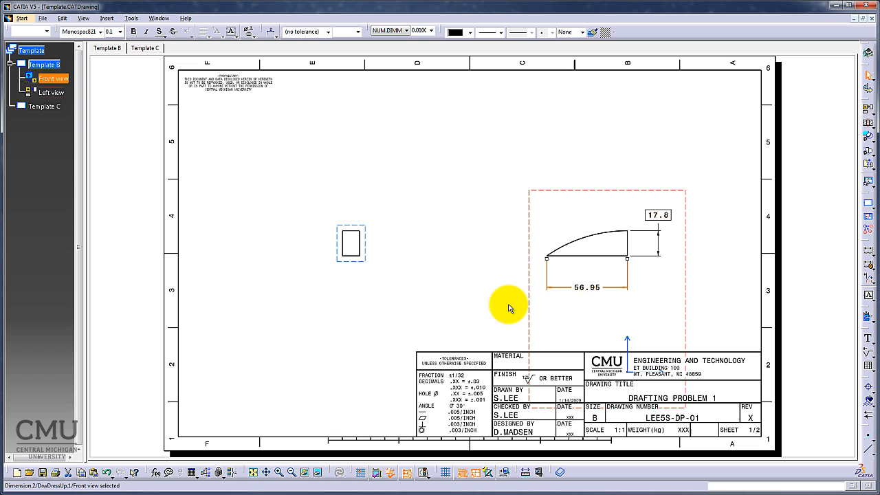
Open the 56.95 dimension's properties and go through its Tolerance, Dimension Line and Extension Line tabs.
right_click(588, 287)
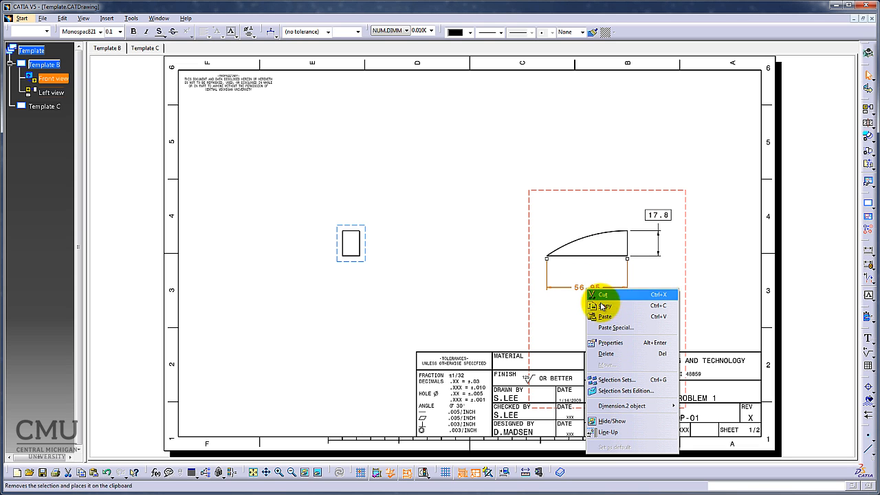
left_click(610, 342)
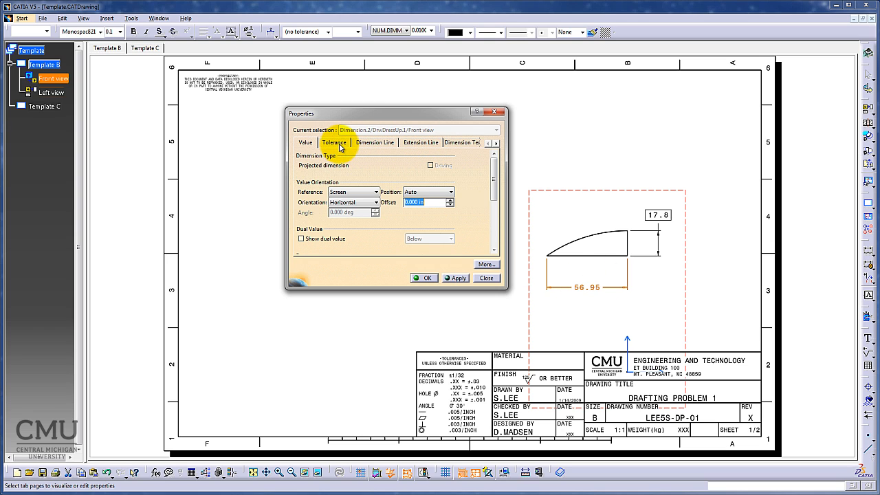
left_click(375, 142)
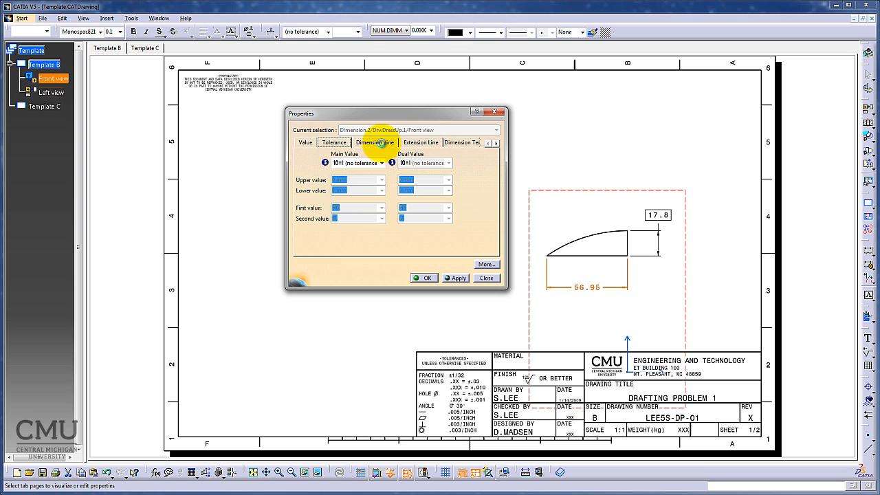
left_click(375, 142)
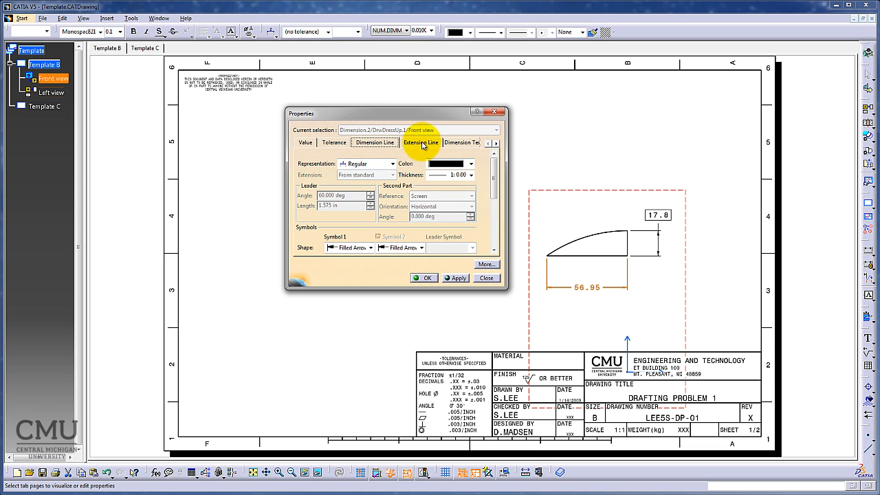
left_click(445, 142)
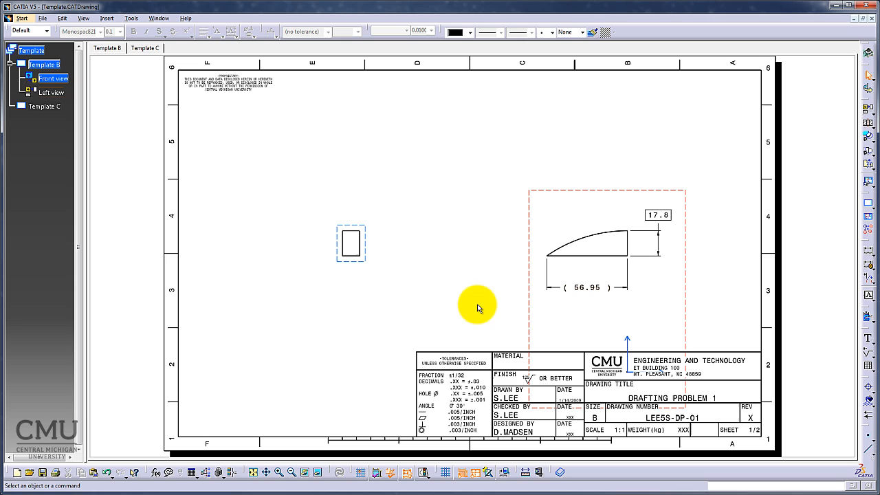
mouse_move(638, 326)
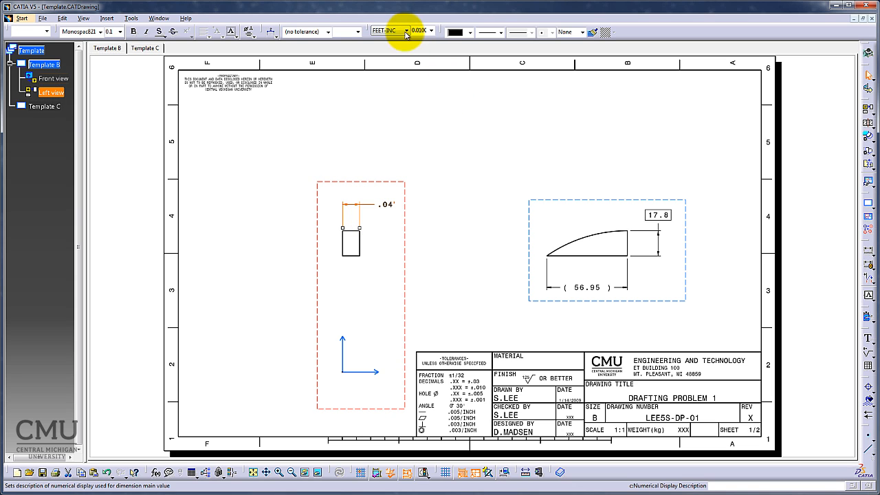
Show the 12 width dimension in millimetres with the ANS_NUM2 tolerance format.
left_click(407, 31)
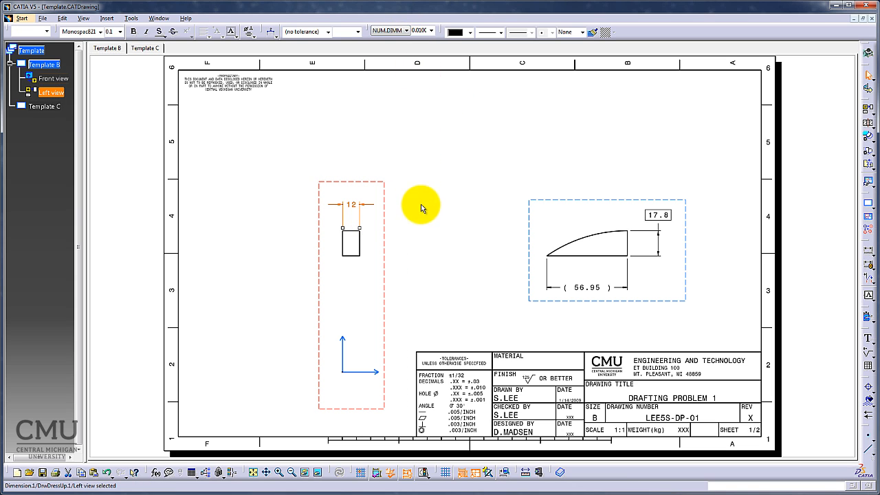
mouse_move(352, 207)
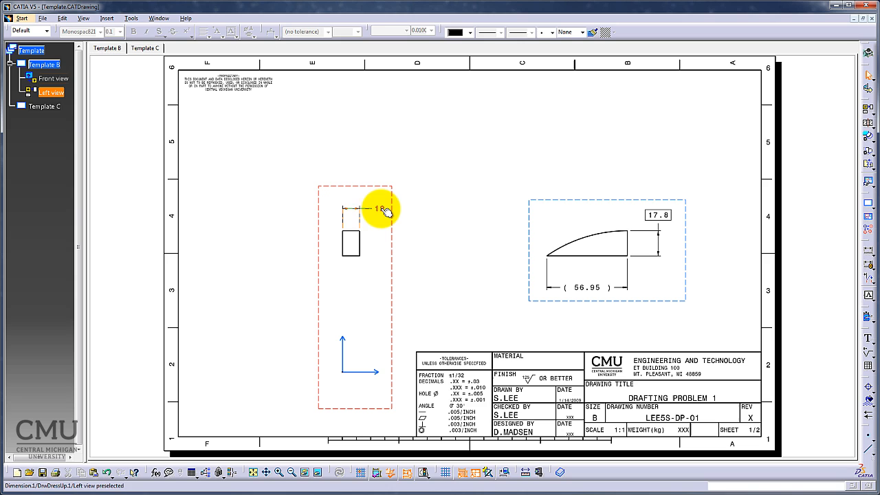
left_click(379, 208)
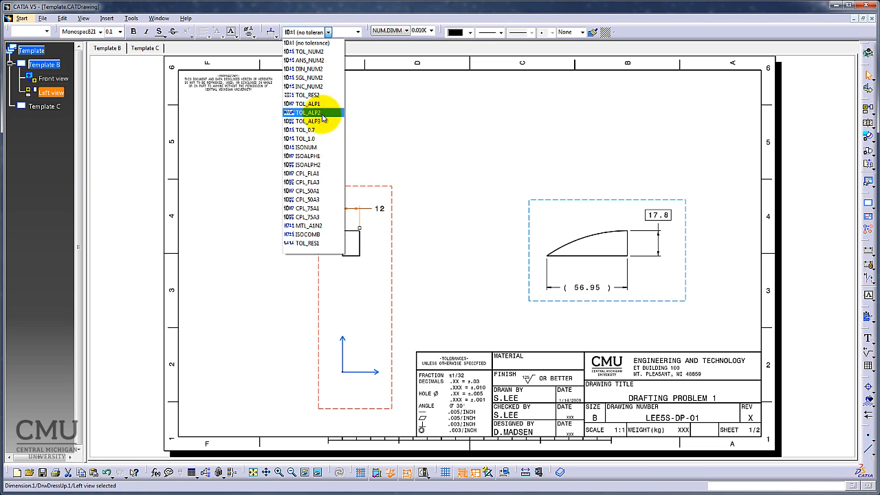
mouse_move(320, 147)
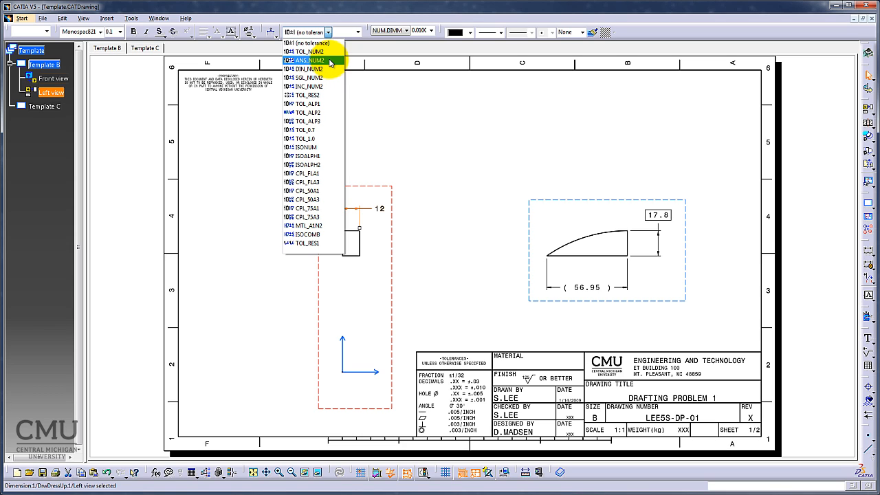
mouse_move(326, 63)
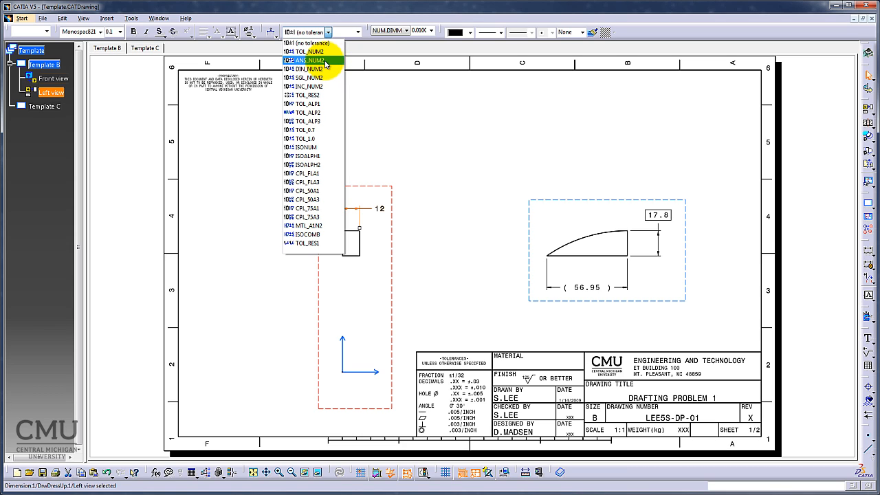
left_click(308, 60)
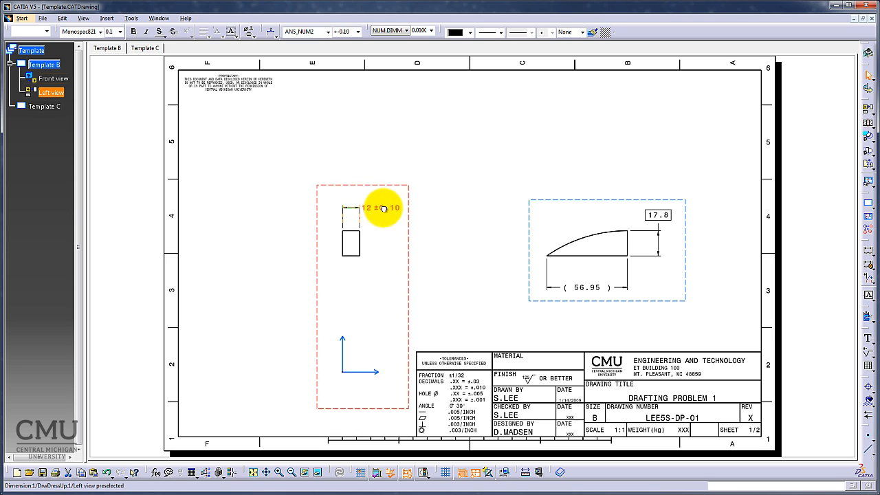
Change the 12 dimension's tolerance from ±0.10 to ±0.15.
left_click(384, 207)
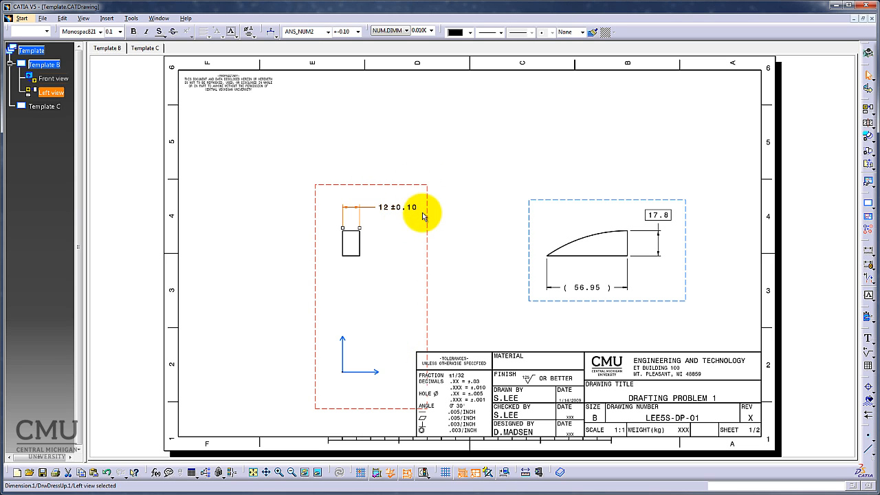
mouse_move(398, 206)
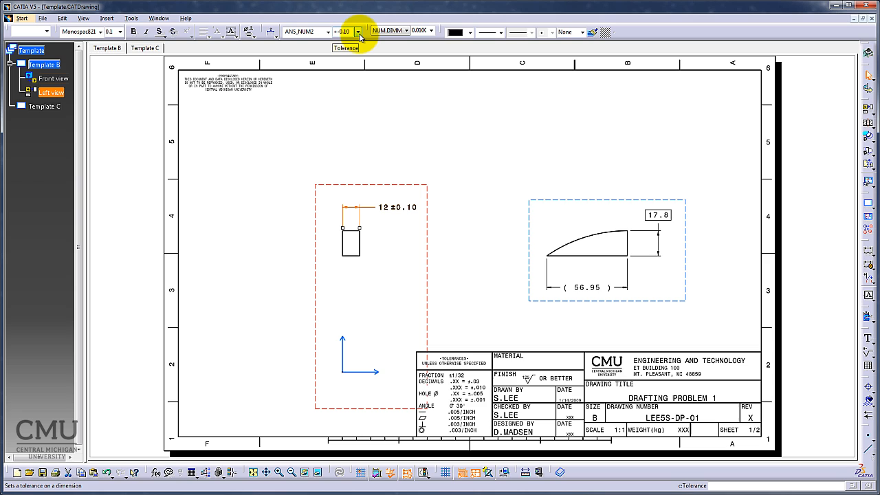
left_click(358, 32)
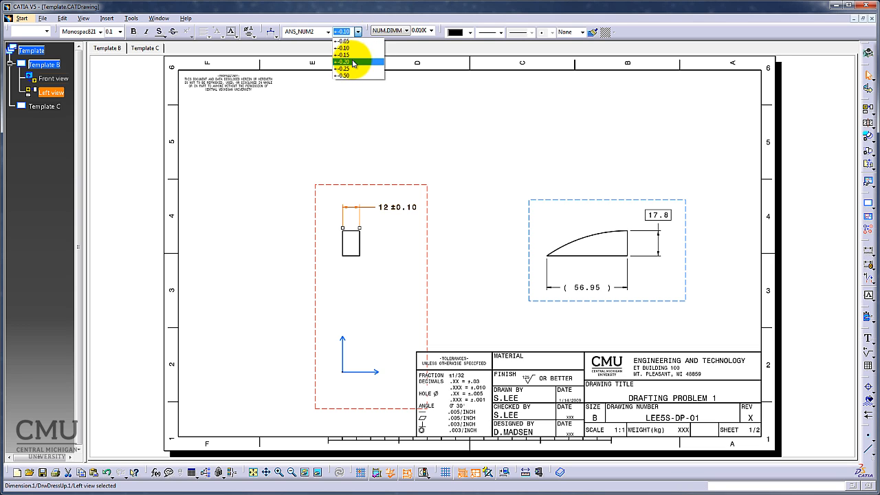
left_click(343, 55)
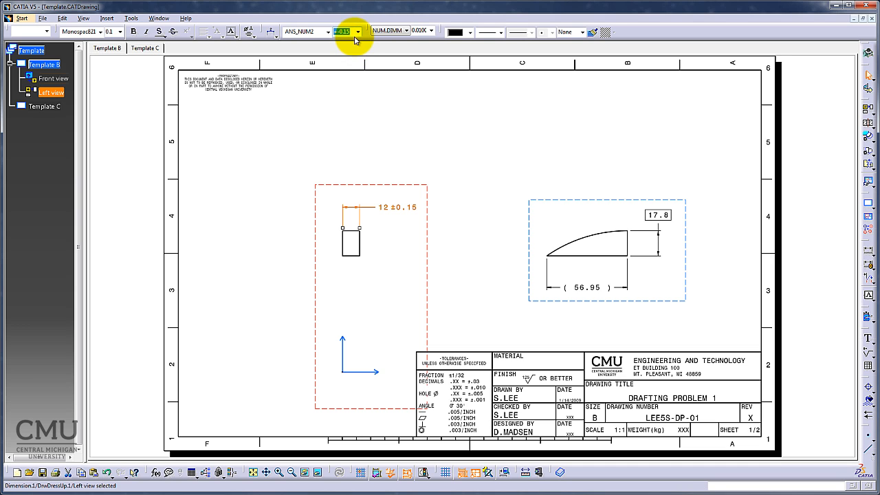
left_click(357, 31)
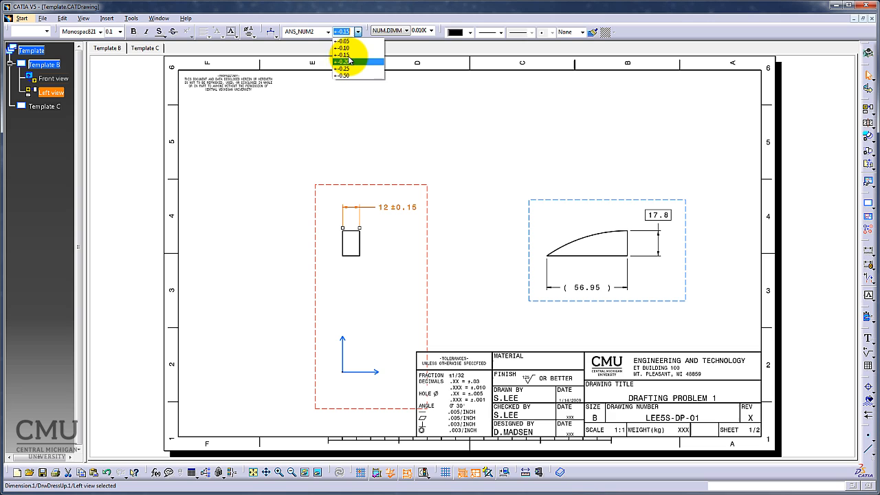
mouse_move(350, 49)
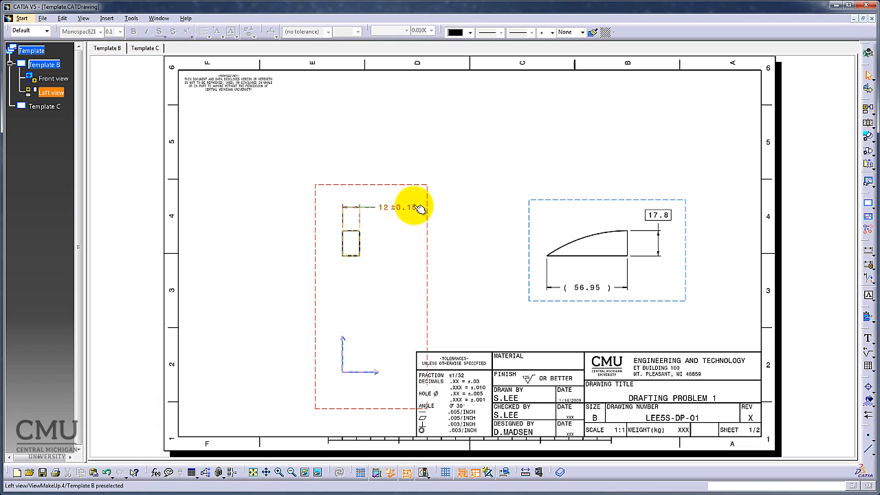
right_click(412, 207)
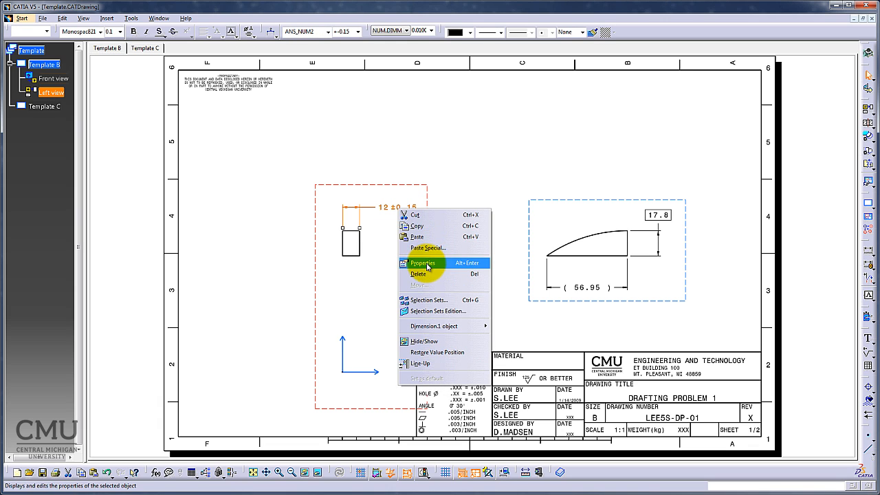
left_click(422, 263)
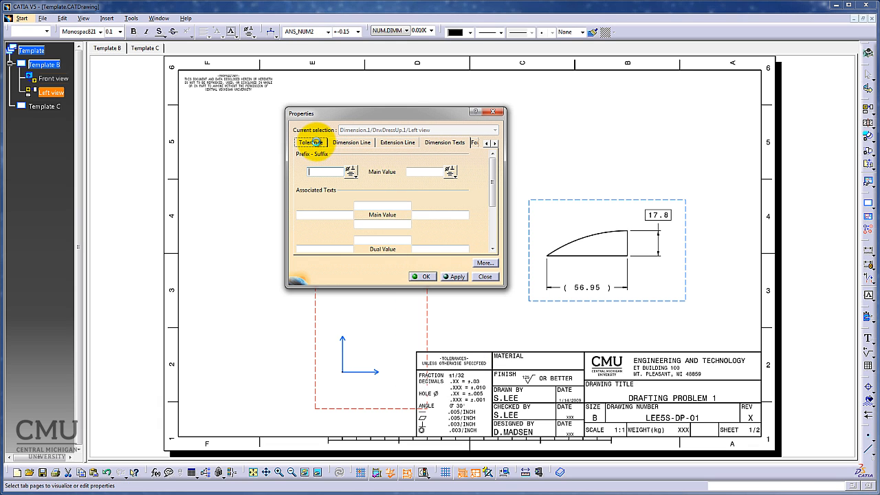
left_click(309, 142)
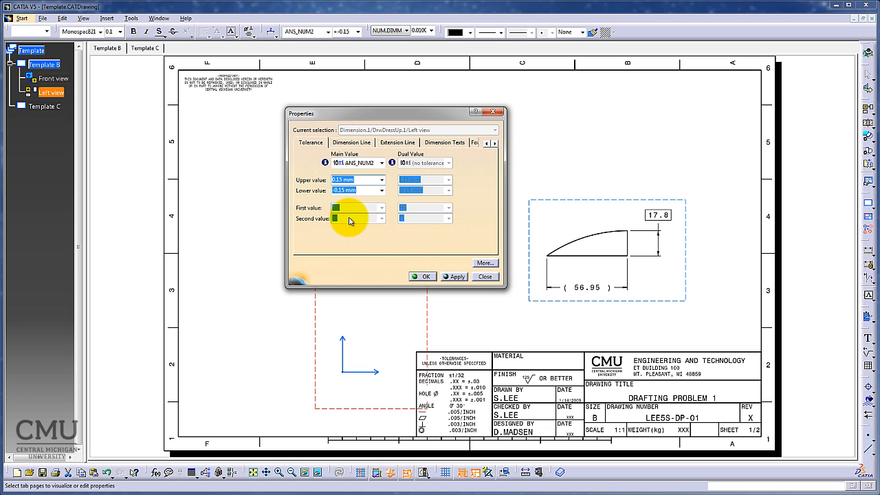
left_click(340, 207)
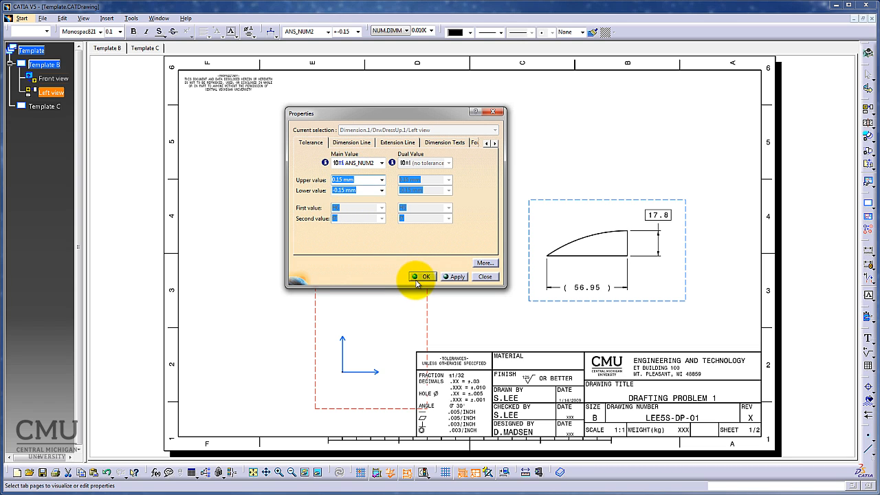
left_click(423, 276)
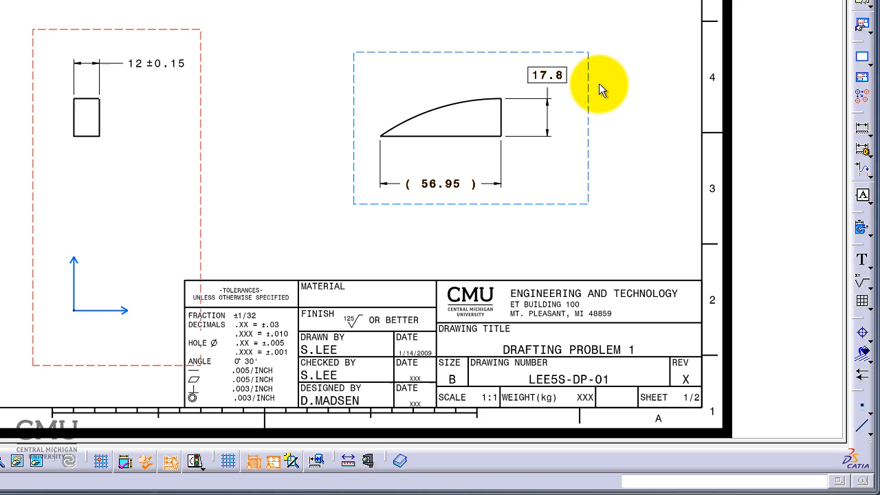
mouse_move(536, 245)
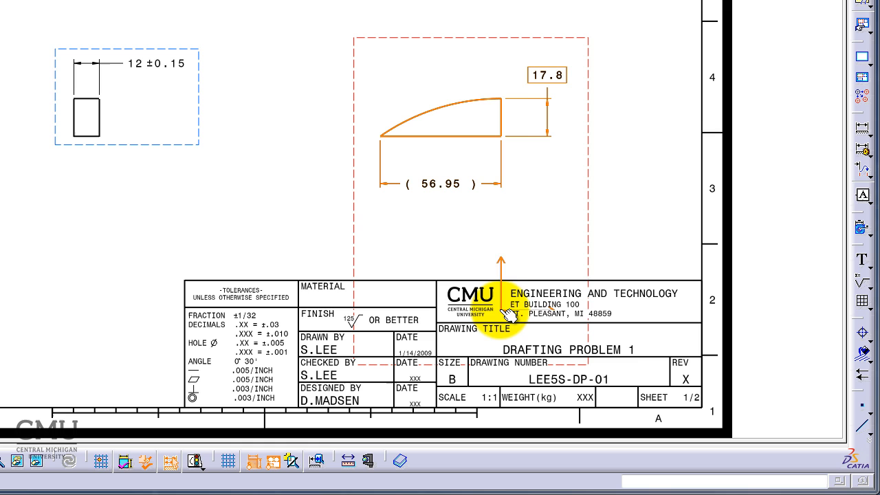
mouse_move(364, 153)
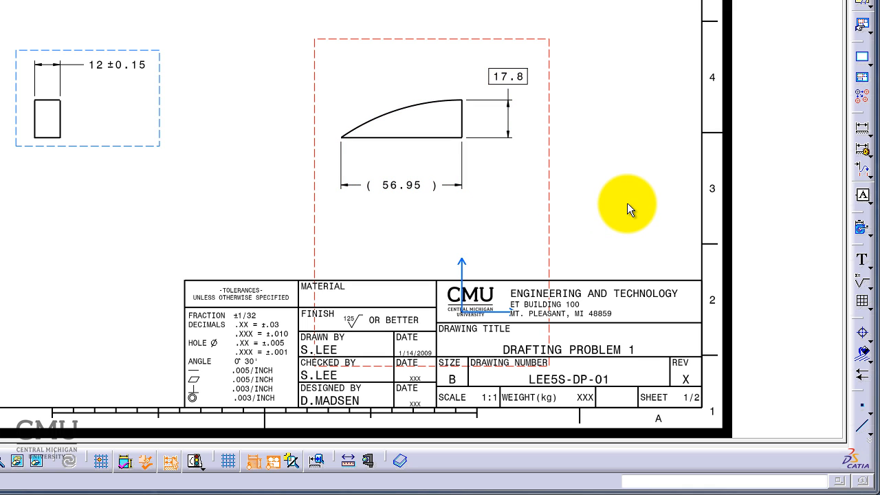
mouse_move(607, 174)
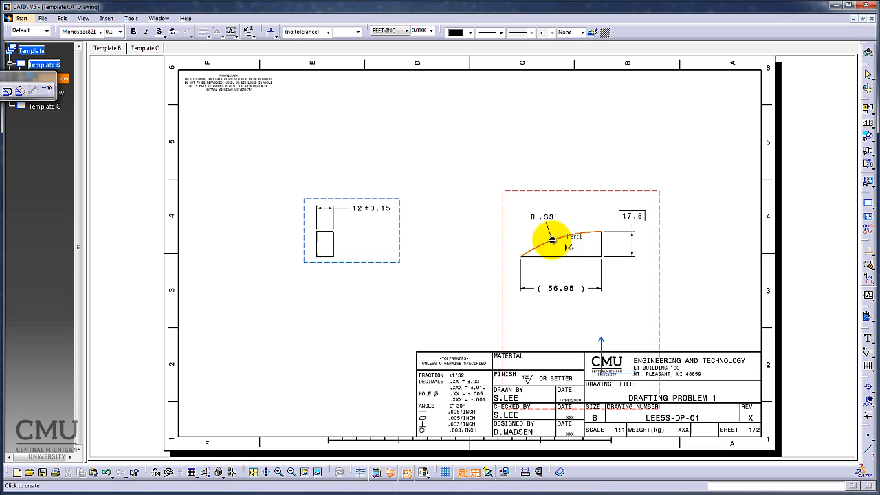
Place the arc's radius dimension, display it in millimetres as R 100, and open its properties.
left_click_drag(553, 237, 589, 334)
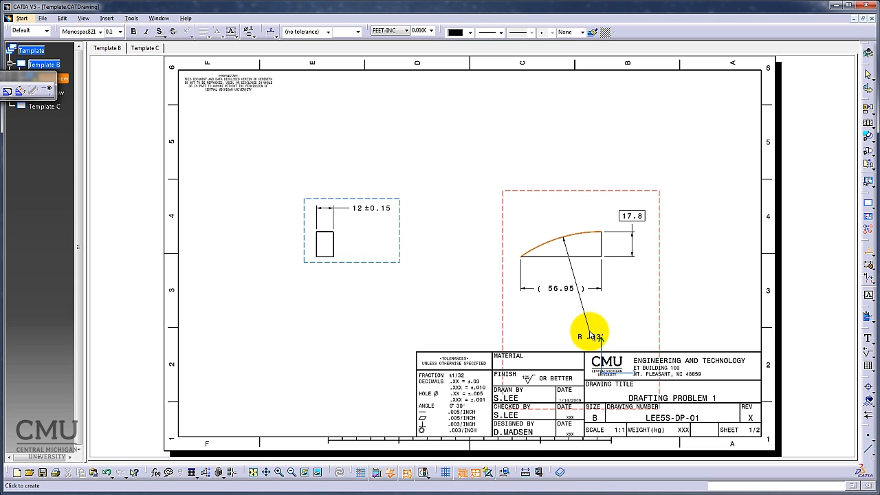
left_click_drag(589, 334, 529, 222)
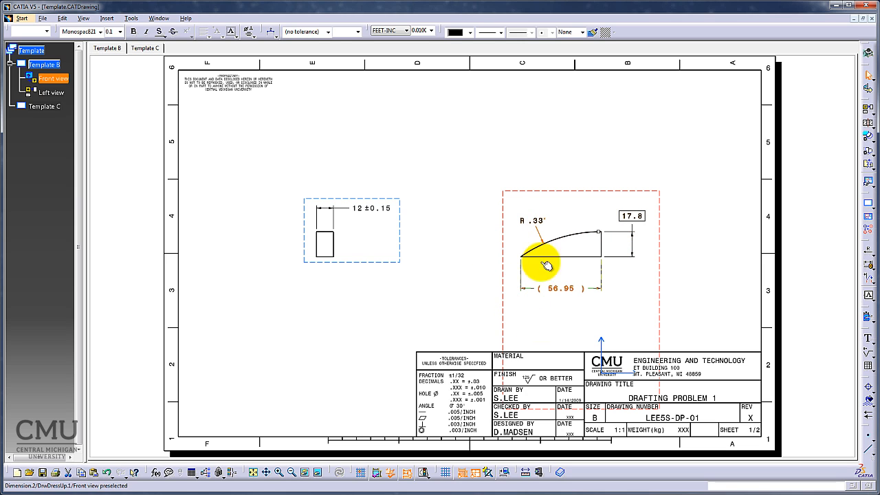
left_click(406, 32)
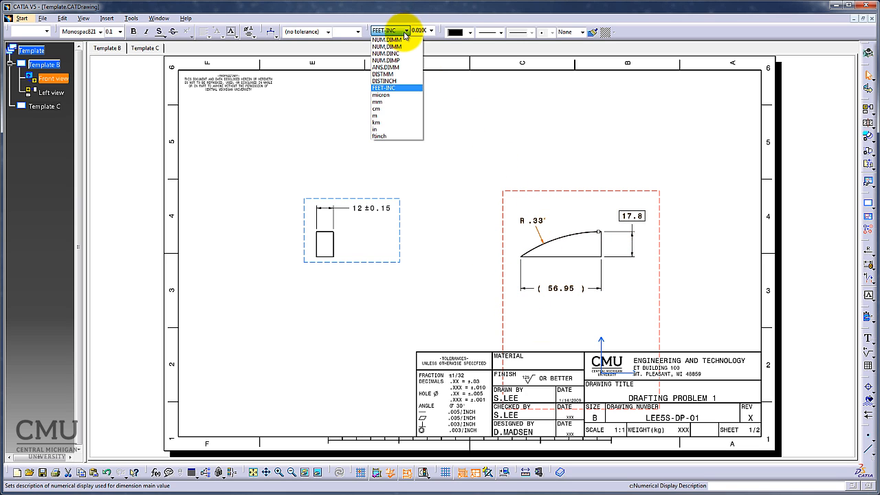
left_click(386, 40)
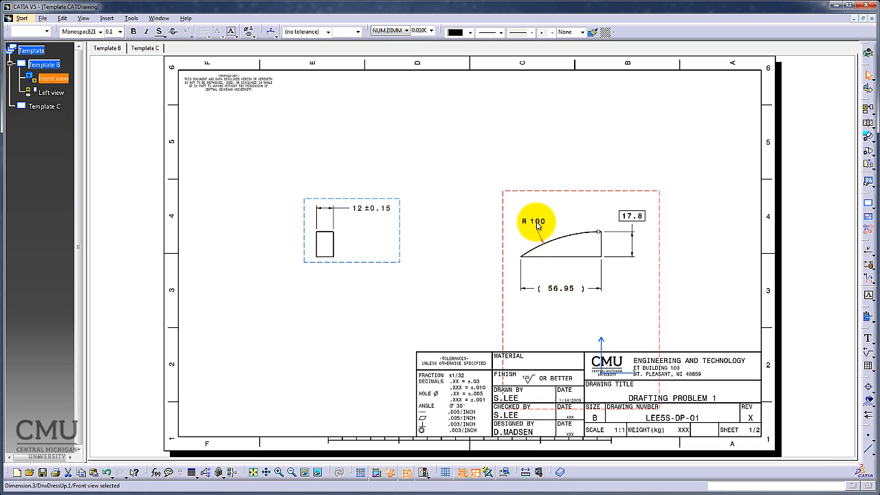
double_click(558, 288)
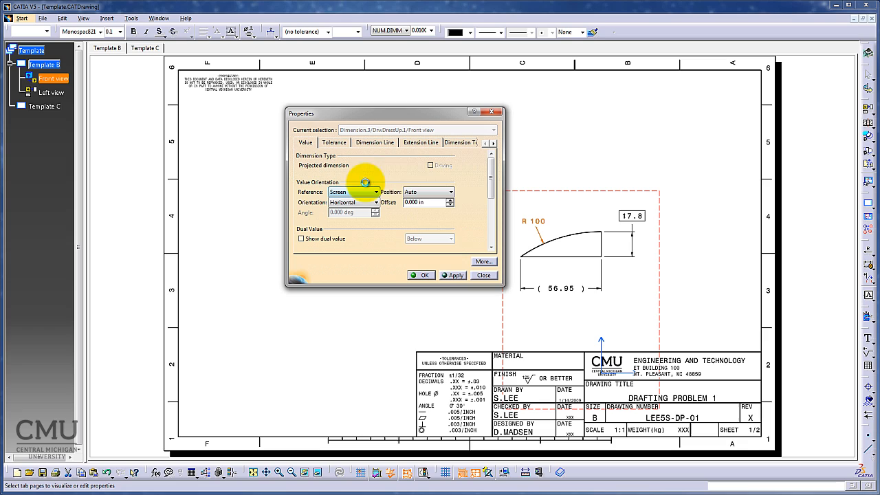
Tick Foreshortened on the R 100 dimension's Dimension Line tab and confirm.
left_click(374, 142)
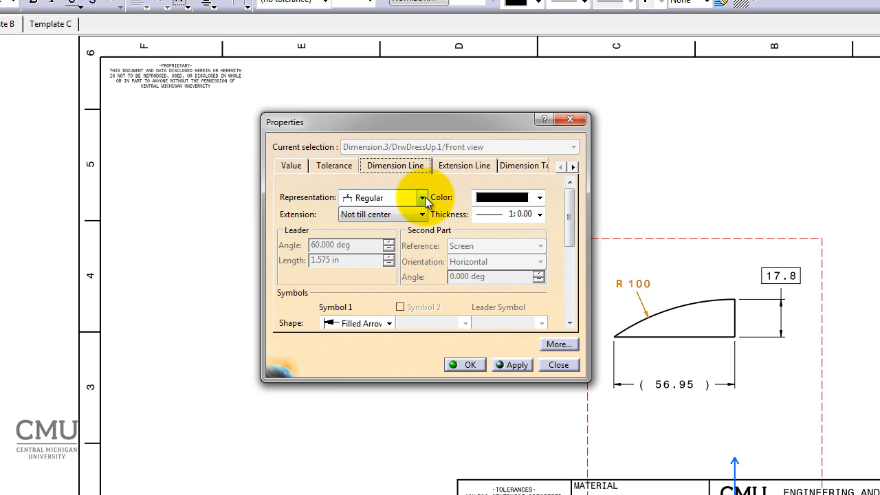
left_click(421, 198)
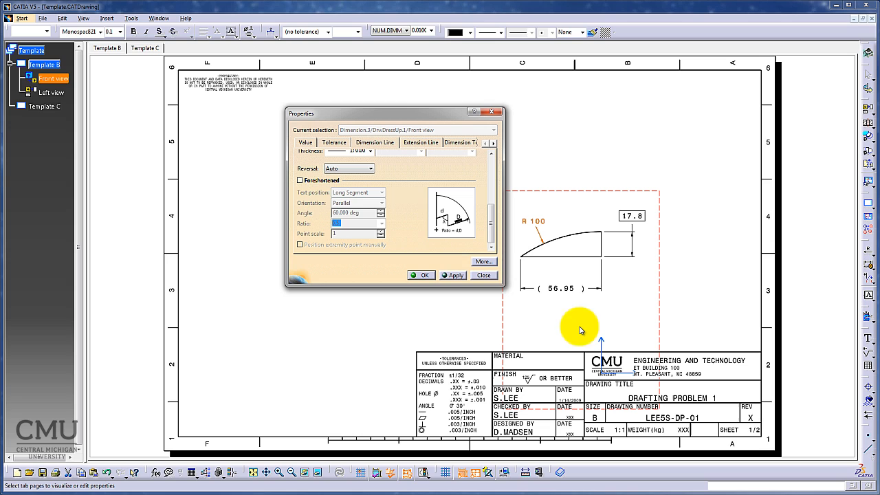
mouse_move(309, 184)
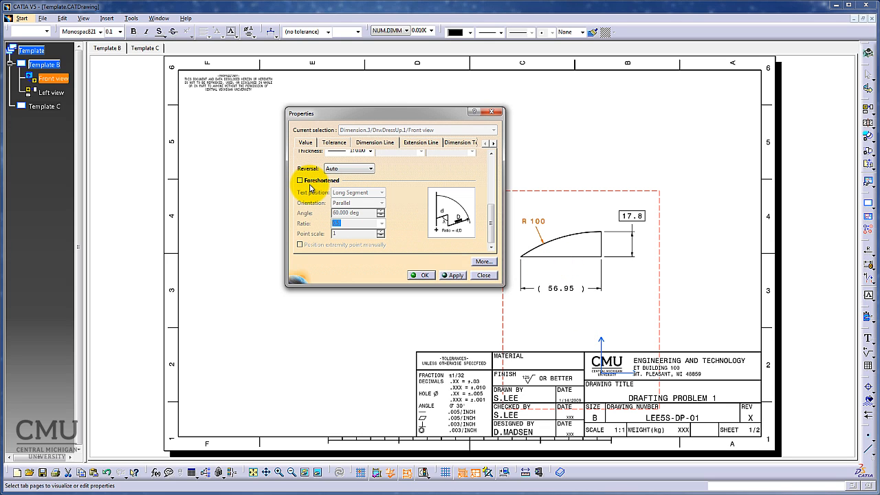
mouse_move(308, 190)
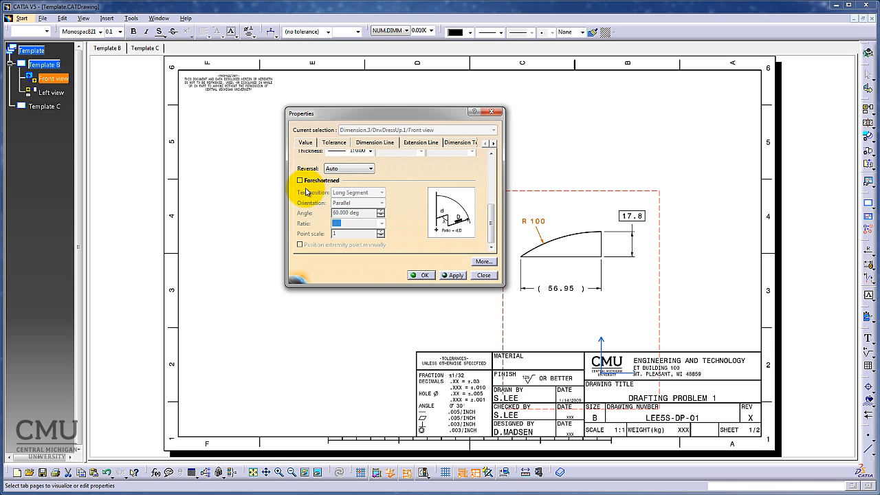
left_click(300, 179)
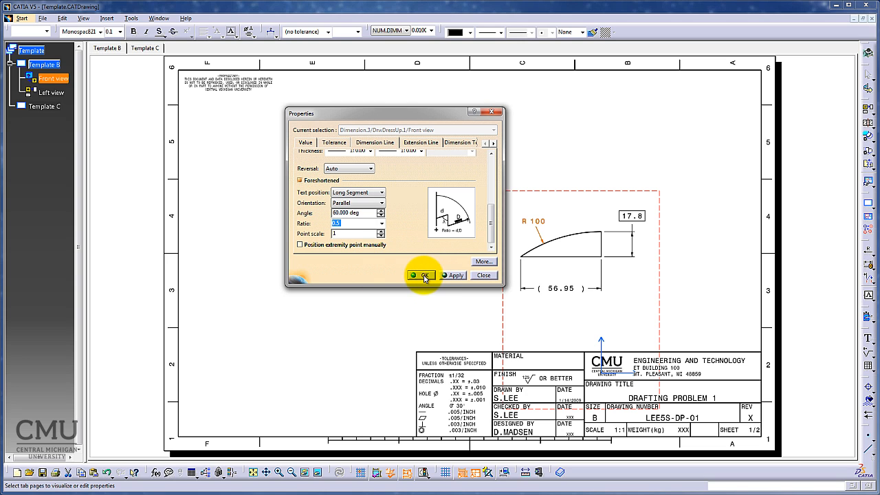
left_click(421, 275)
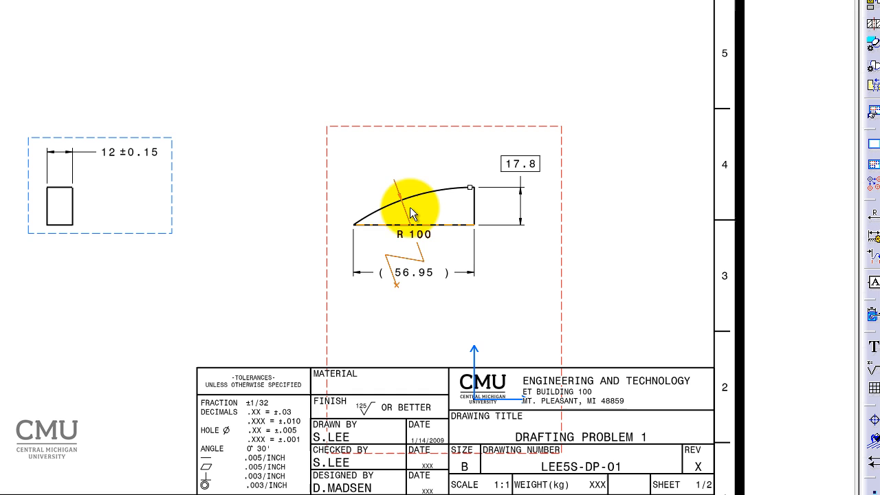
Drag the R 100 zigzag leader's end onto the 56.95 right extension line.
right_click(412, 211)
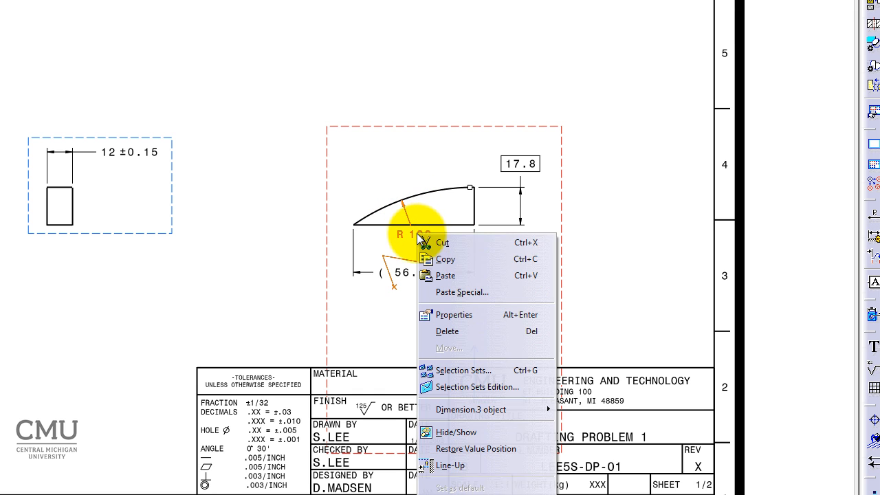
left_click(453, 314)
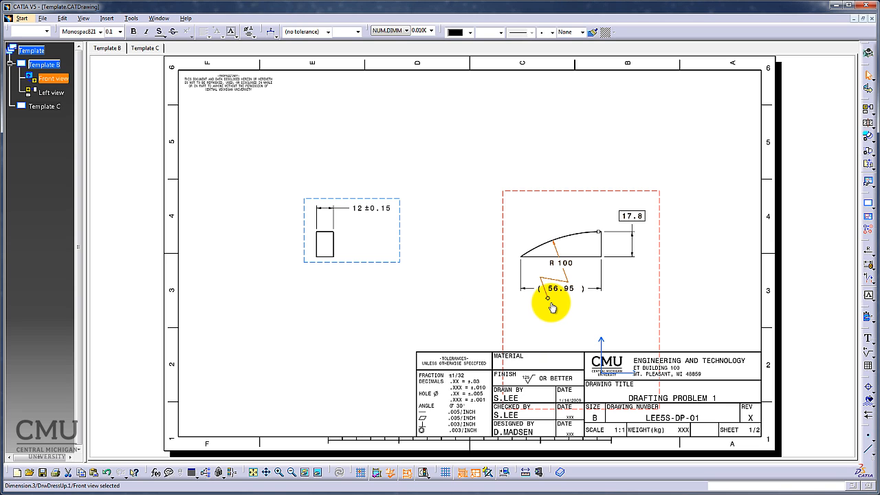
left_click_drag(553, 307, 603, 314)
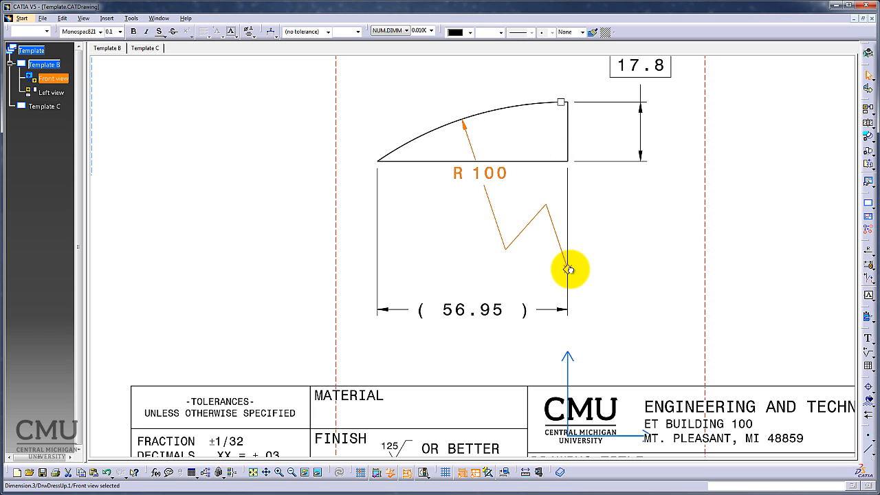
left_click(644, 305)
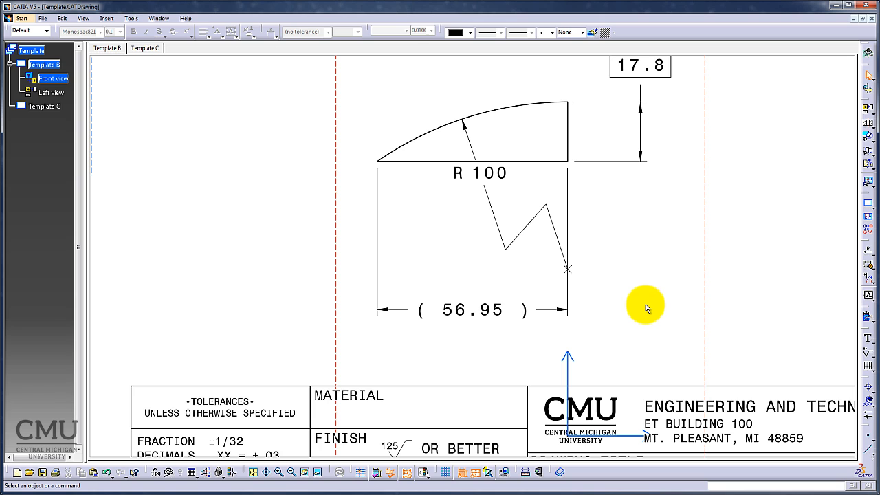
mouse_move(645, 303)
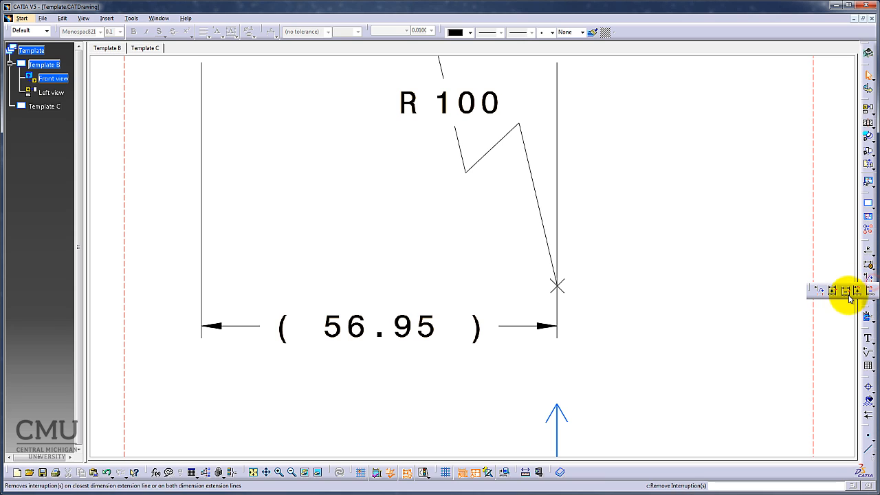
left_click(830, 290)
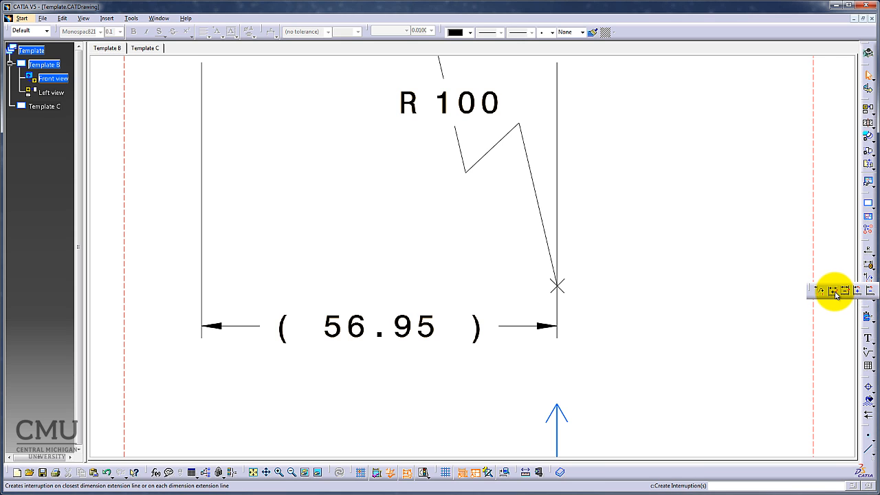
mouse_move(835, 292)
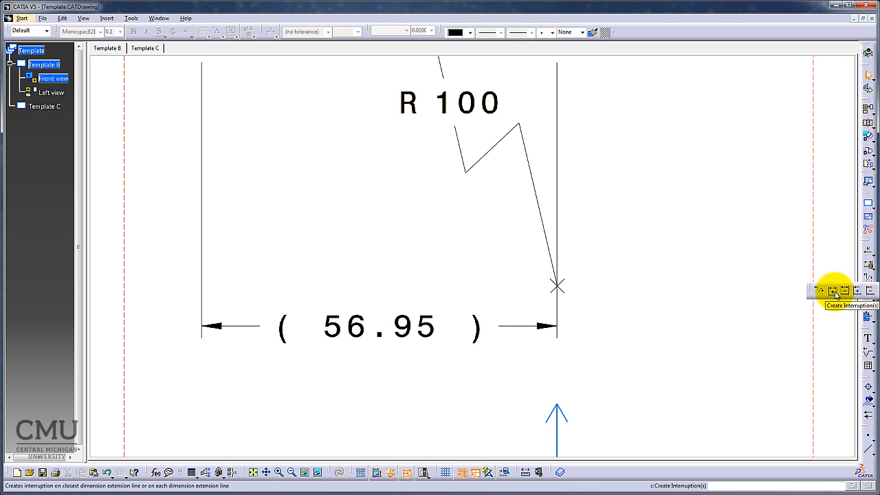
mouse_move(558, 285)
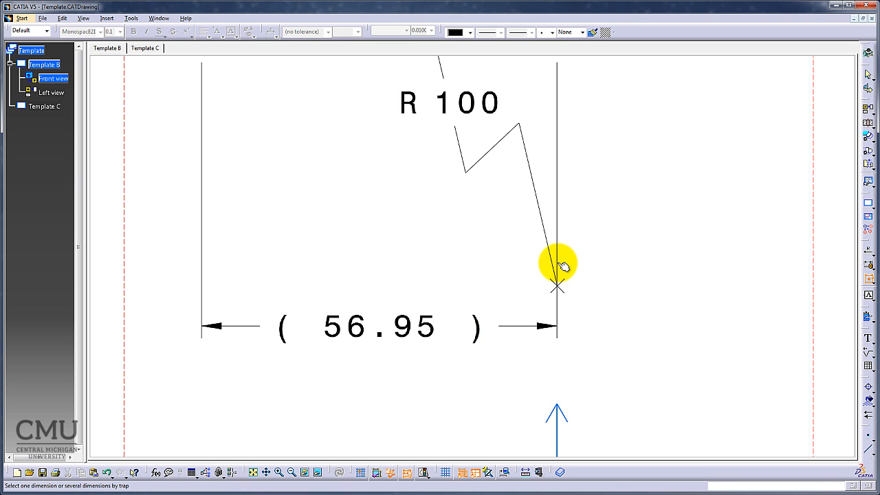
left_click(556, 268)
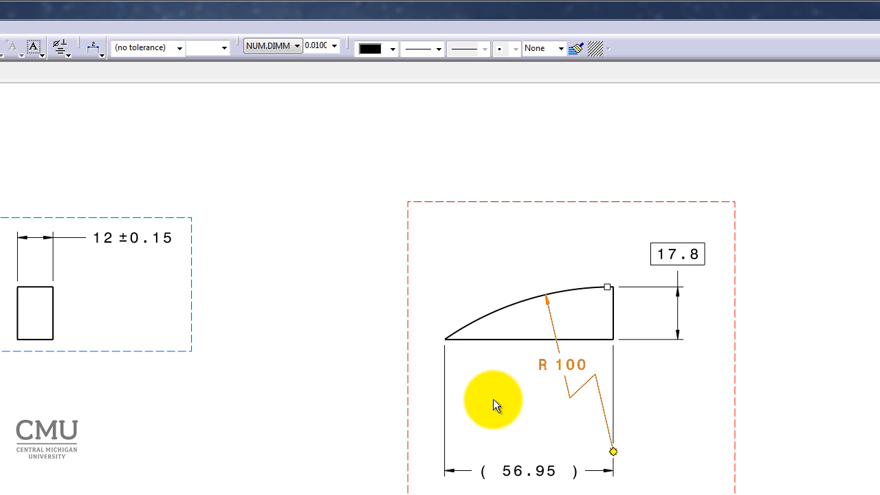
Box the R 100 value and nudge it up just below the arc.
left_click(33, 46)
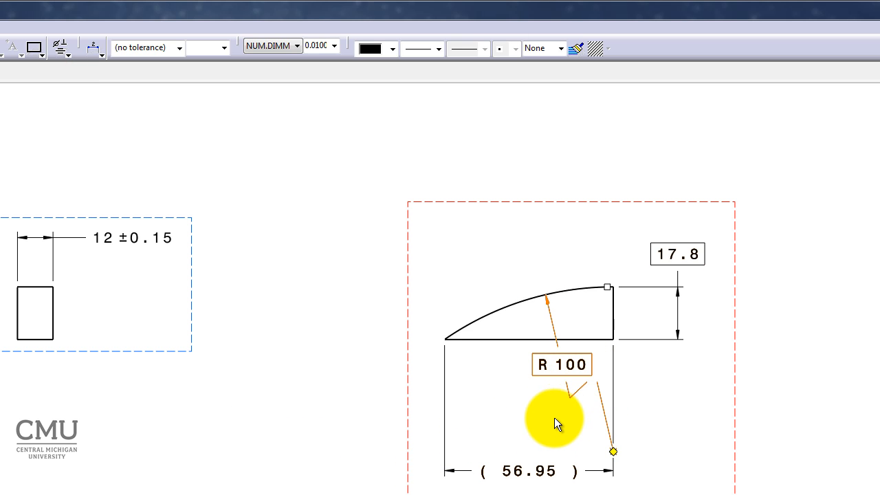
left_click(561, 365)
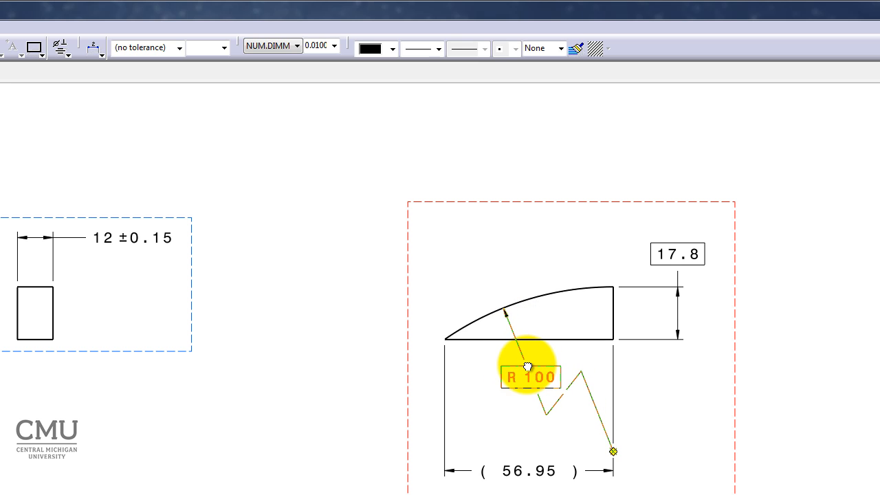
left_click_drag(528, 366, 521, 362)
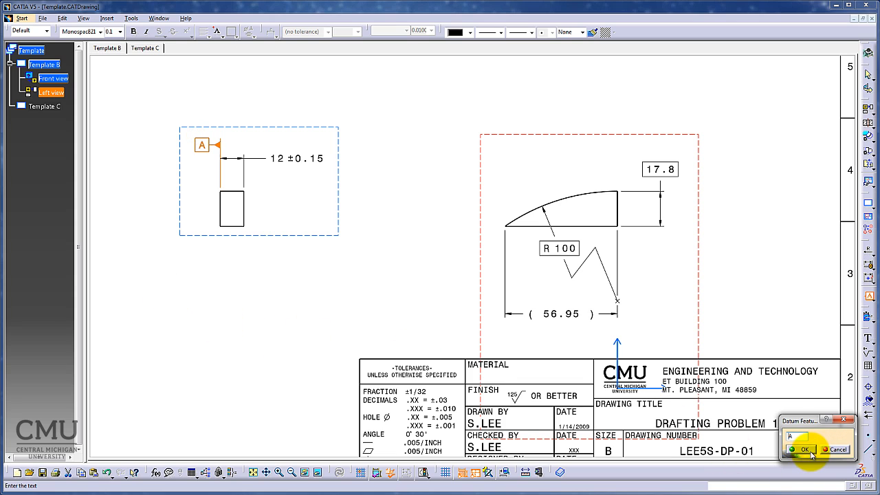
Confirm datum label A on the left view's rectangle.
left_click(803, 449)
type(".008")
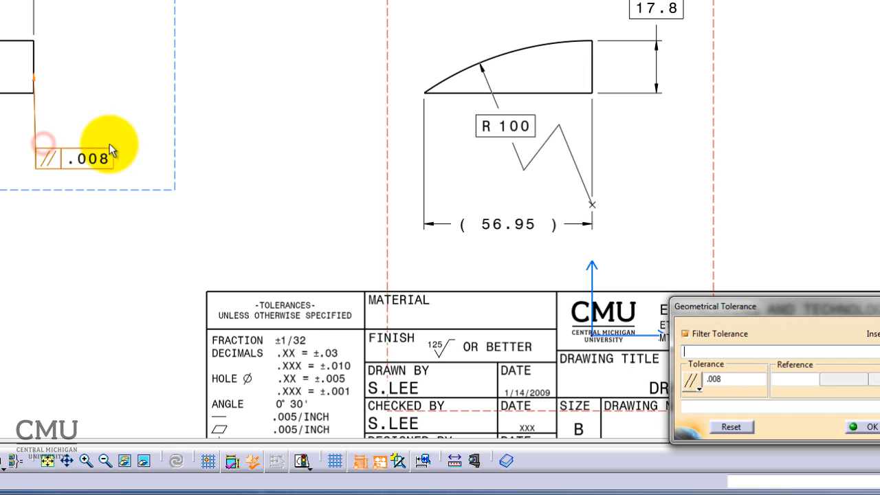
Enter the 0.06 parallelism tolerance value and datum reference A, then confirm.
left_click(721, 380)
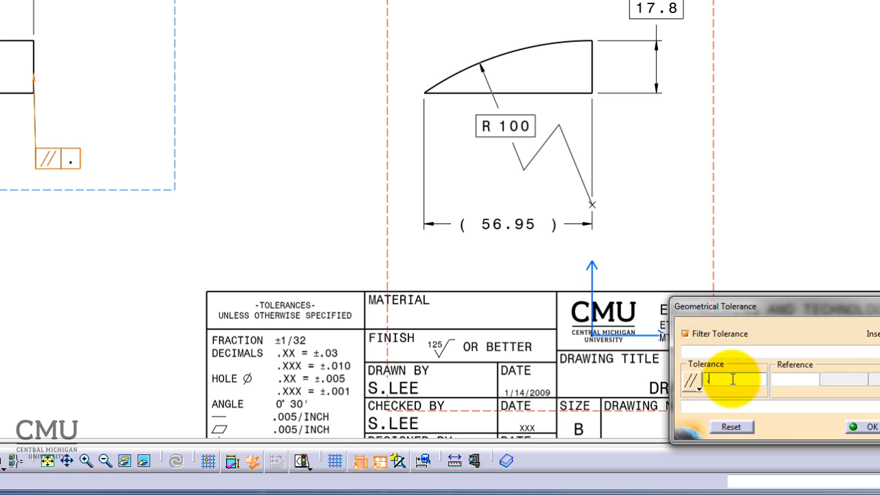
type("0.06")
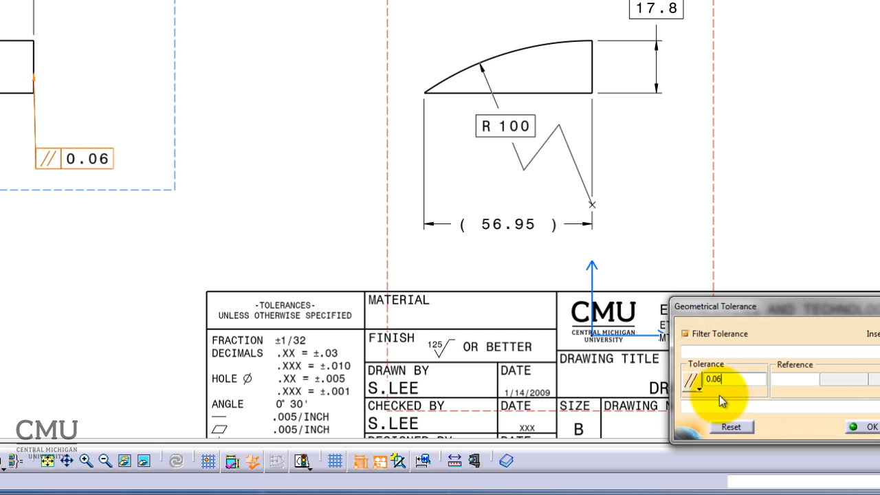
mouse_move(710, 390)
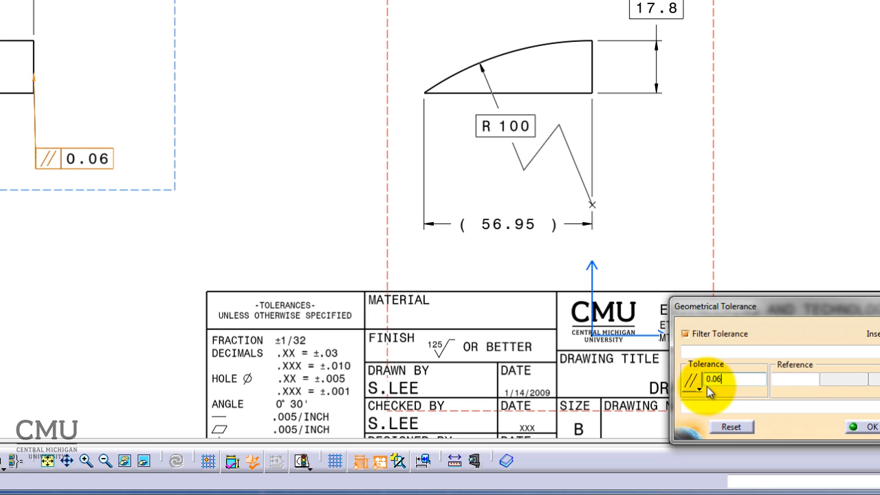
left_click(814, 378)
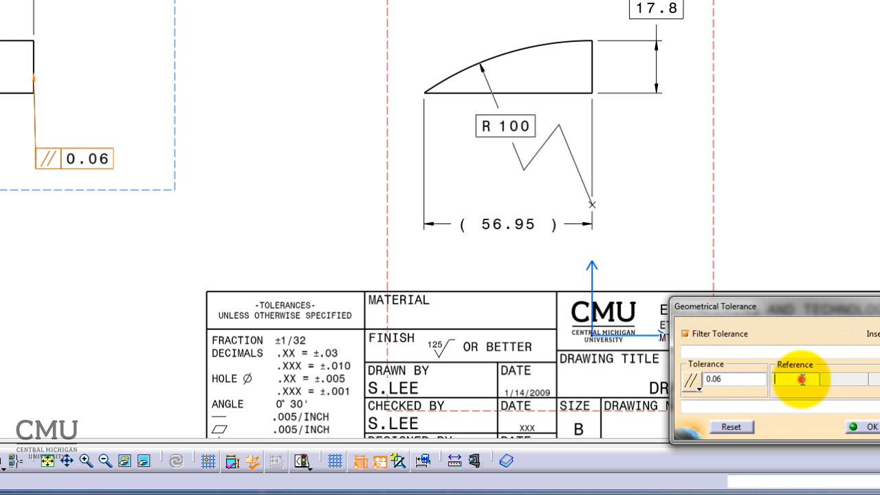
type("A")
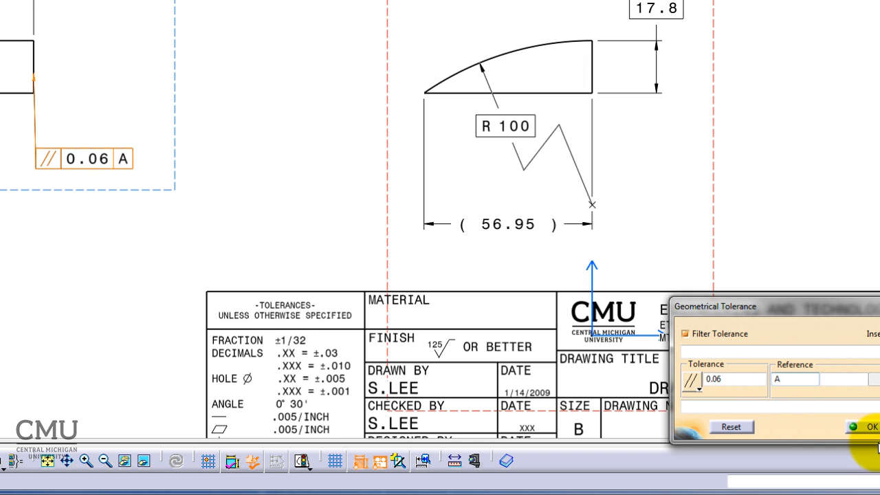
left_click(870, 426)
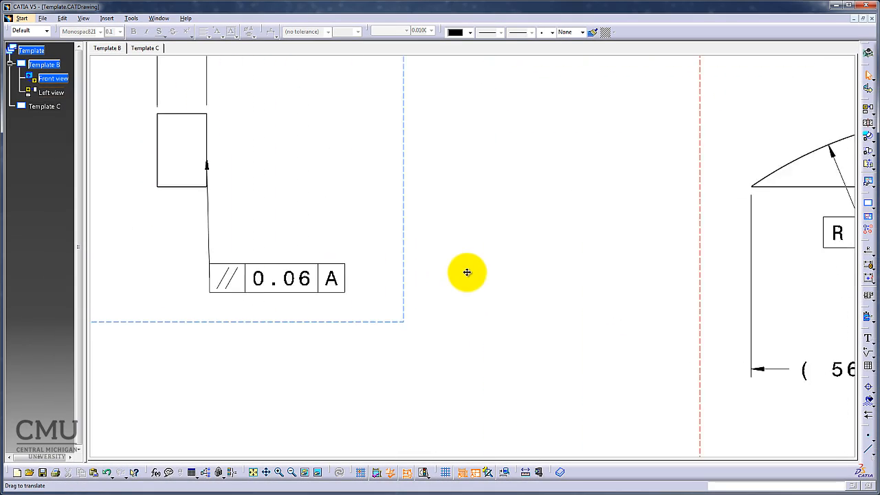
Center the left view's parallelism frame and change its leader end from the context menu.
left_click_drag(467, 271, 305, 246)
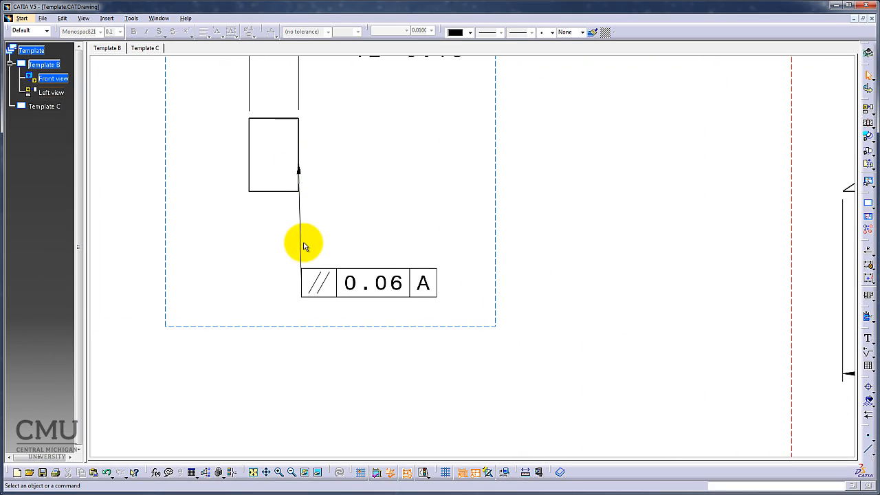
right_click(299, 161)
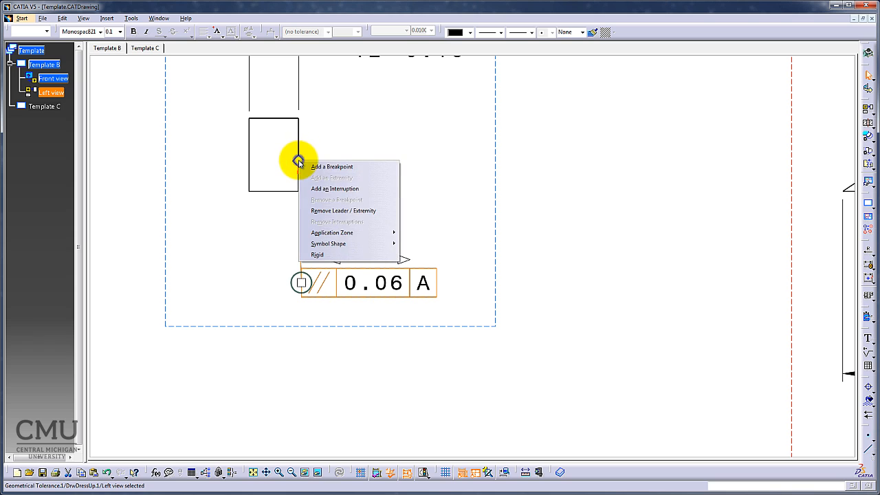
left_click(332, 167)
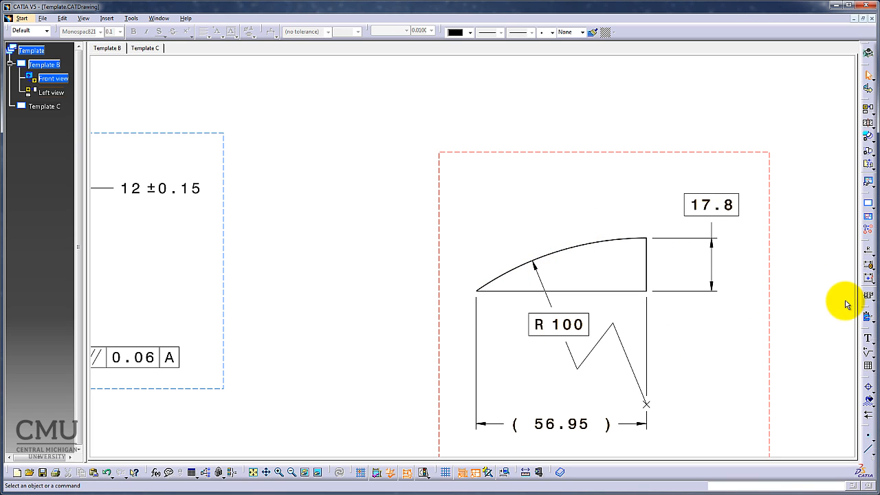
mouse_move(556, 250)
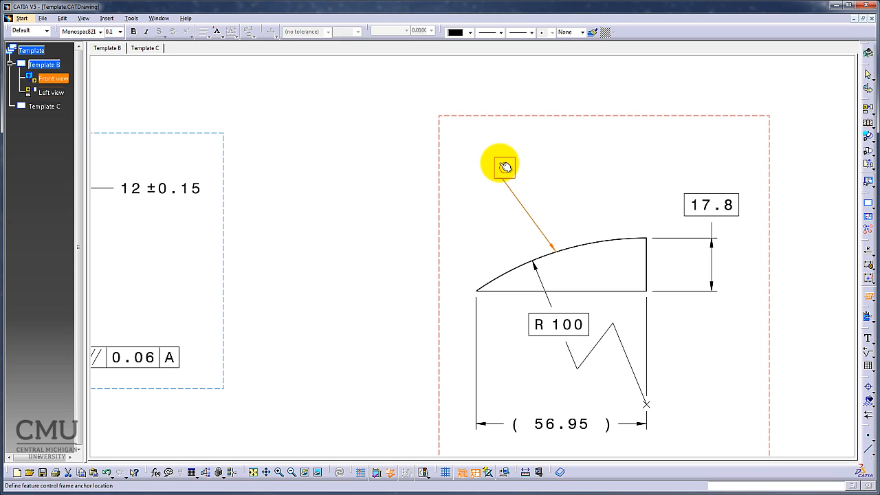
Place a profile tolerance frame above the front view's arc with value 0.3 and the U symbol.
left_click(501, 167)
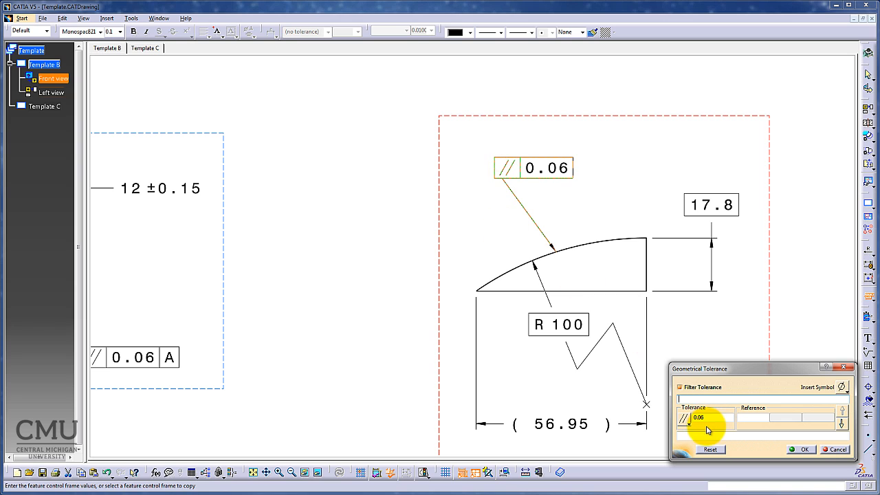
left_click(682, 417)
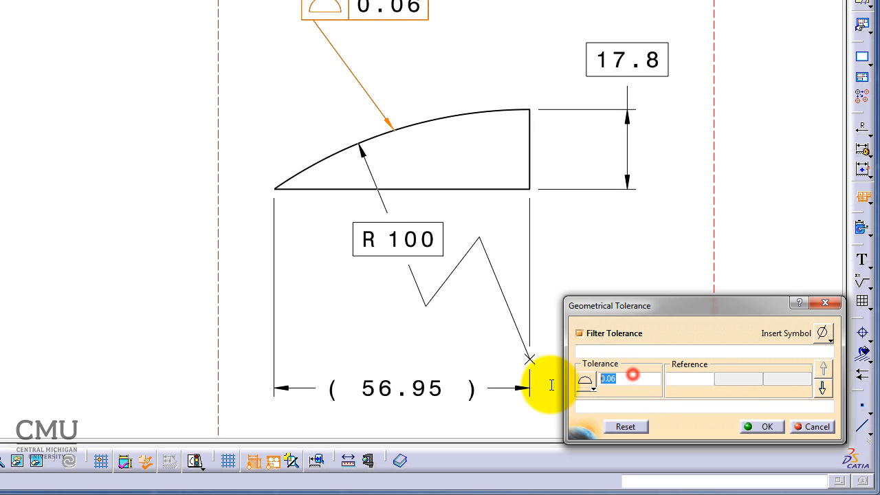
type("0.3")
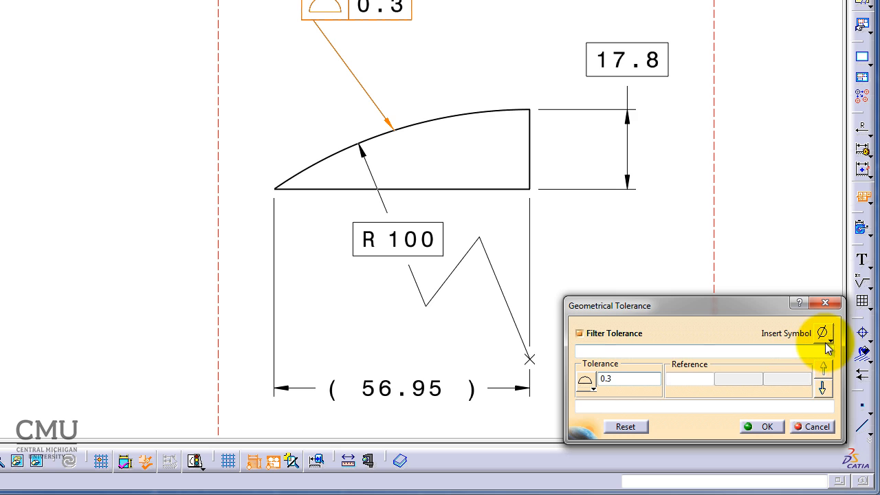
left_click(821, 334)
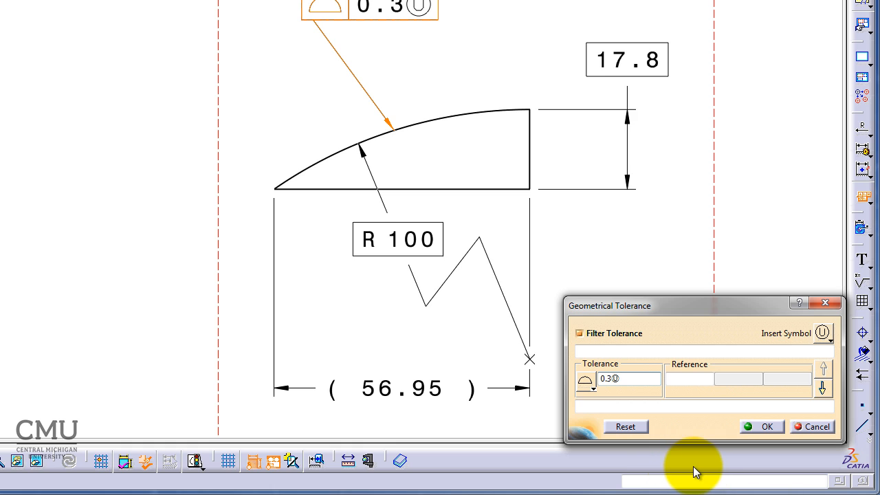
Complete the profile frame with the second 0.3 value and datum reference A.
type("0.3")
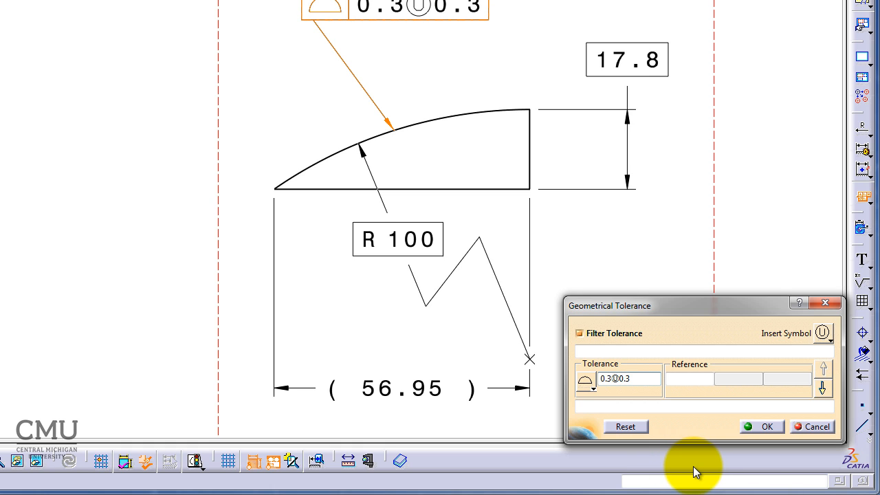
left_click(694, 378)
type("A")
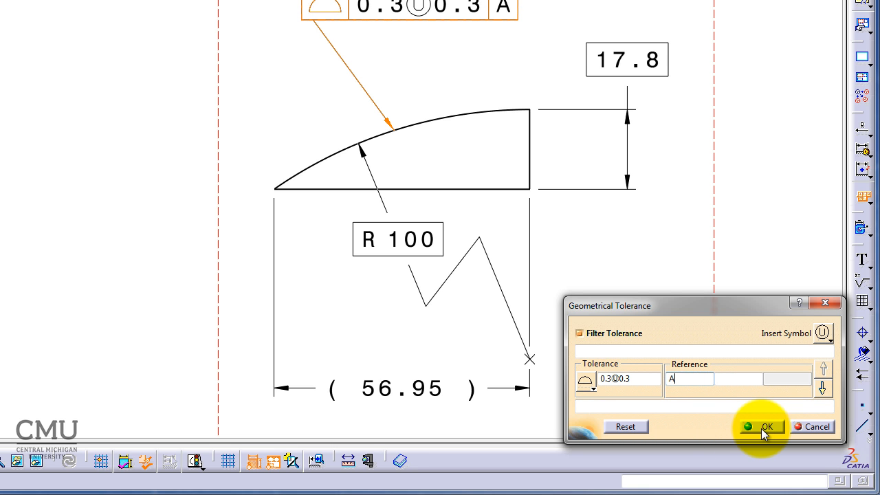
left_click(765, 426)
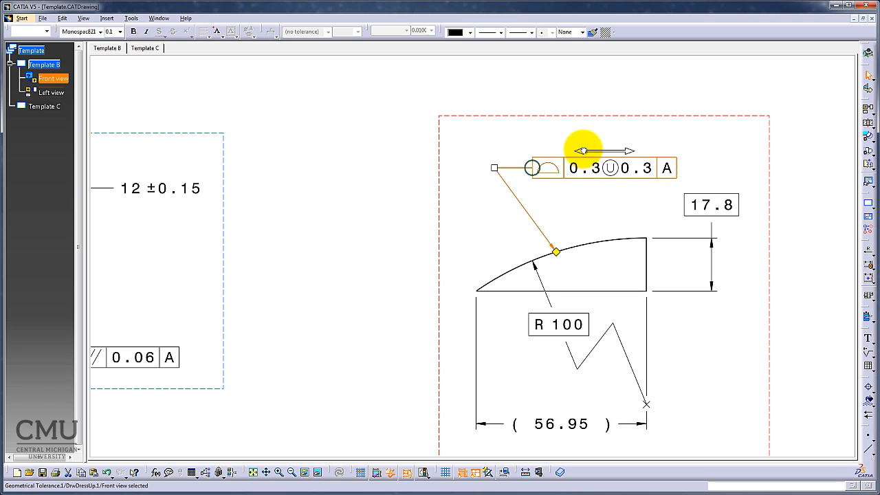
mouse_move(411, 272)
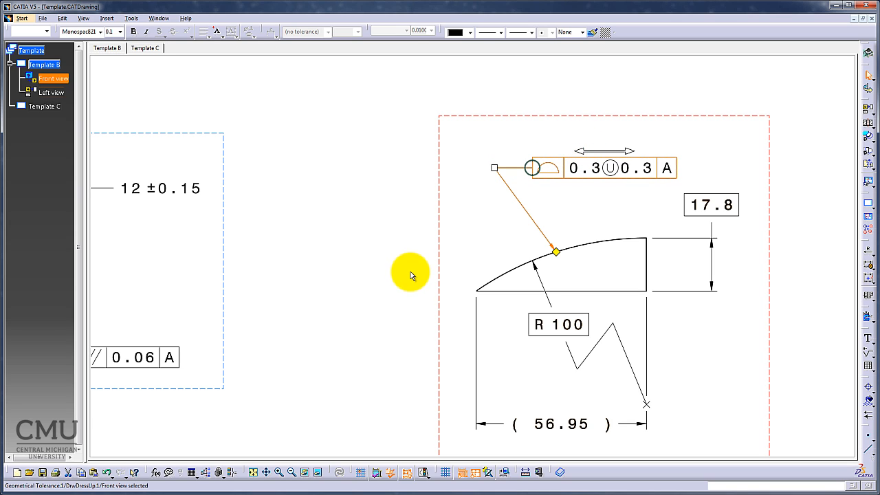
mouse_move(611, 184)
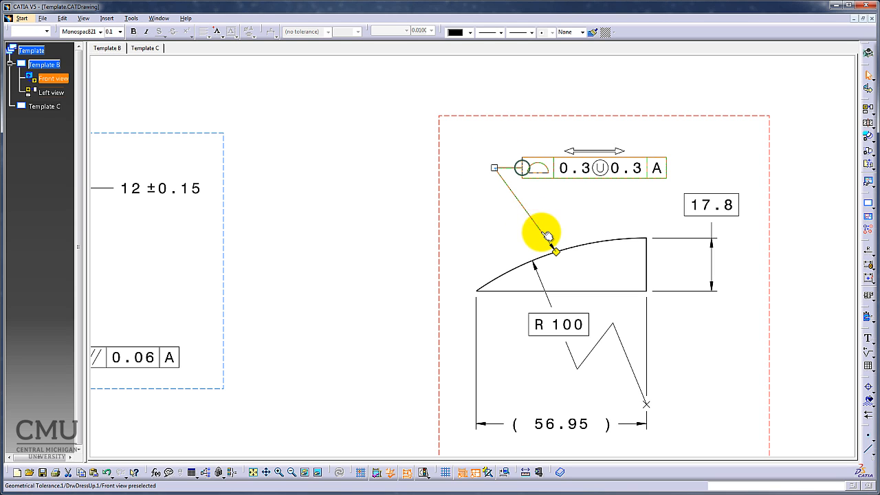
Apply Global All Around to the surface profile frame's leader end on the arc.
left_click(555, 249)
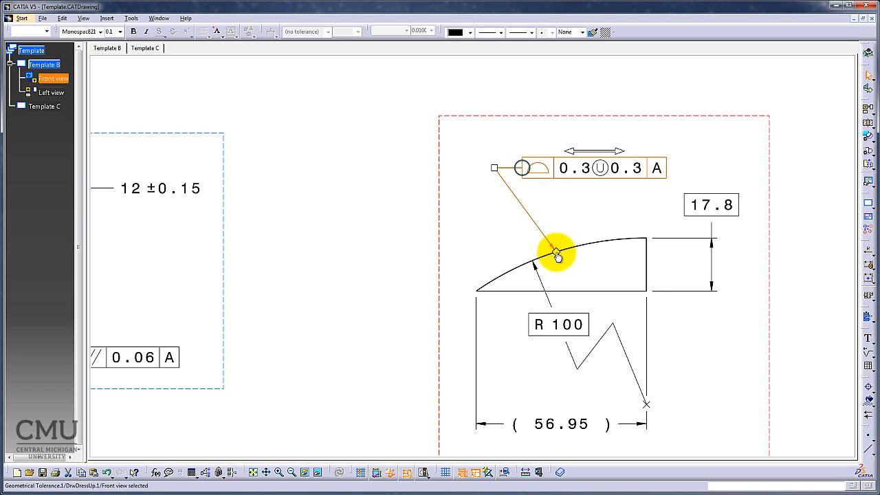
right_click(555, 251)
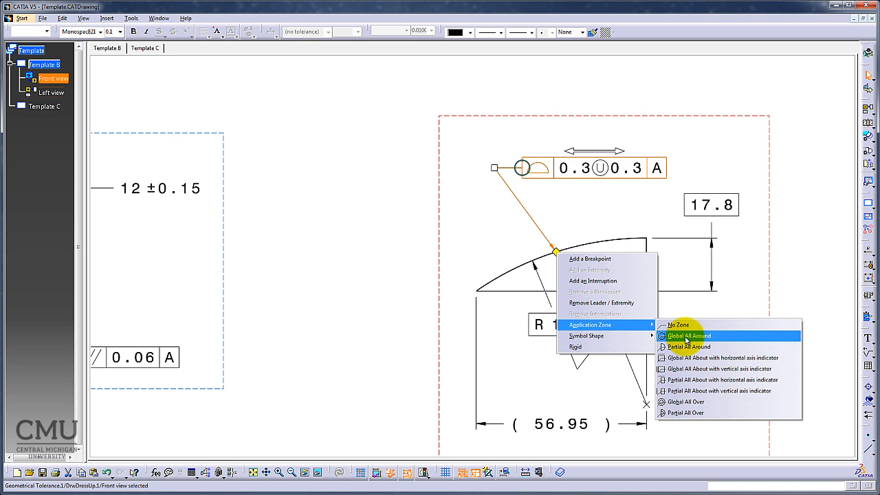
left_click(687, 336)
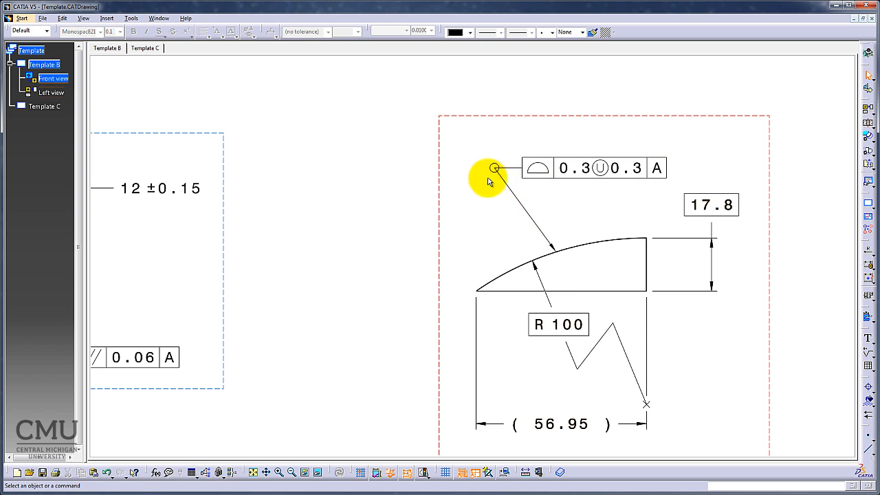
mouse_move(406, 248)
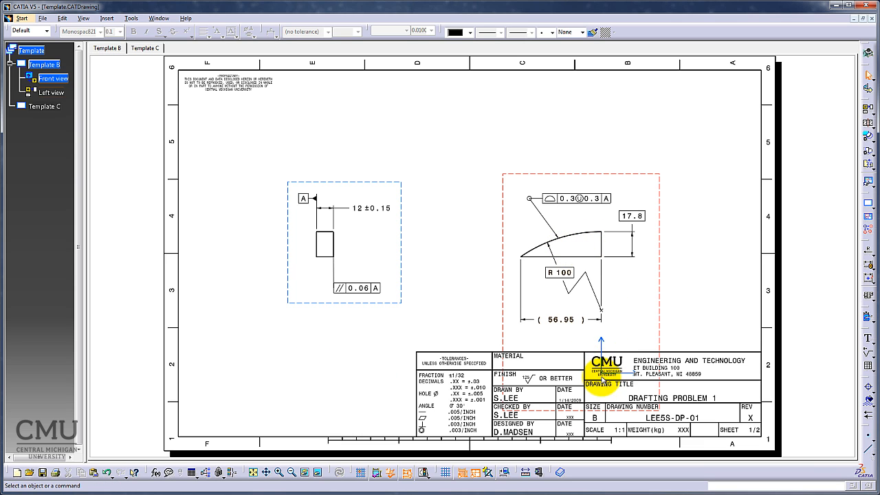
mouse_move(560, 320)
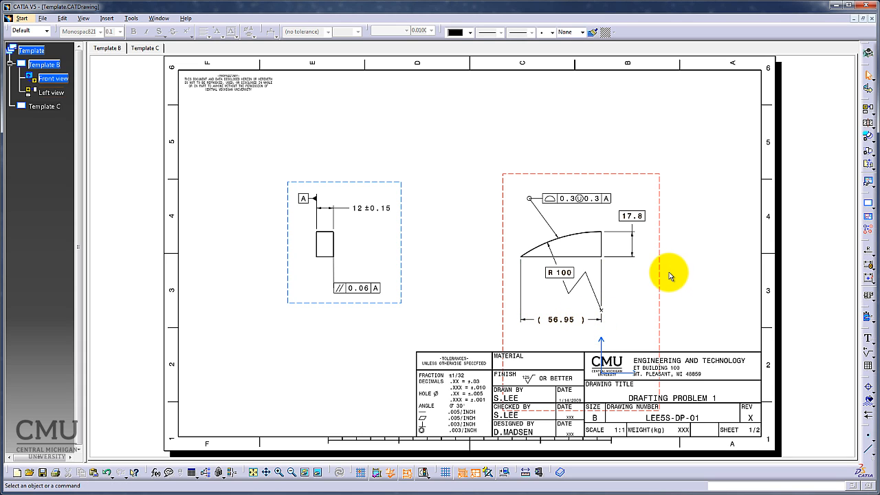
mouse_move(711, 228)
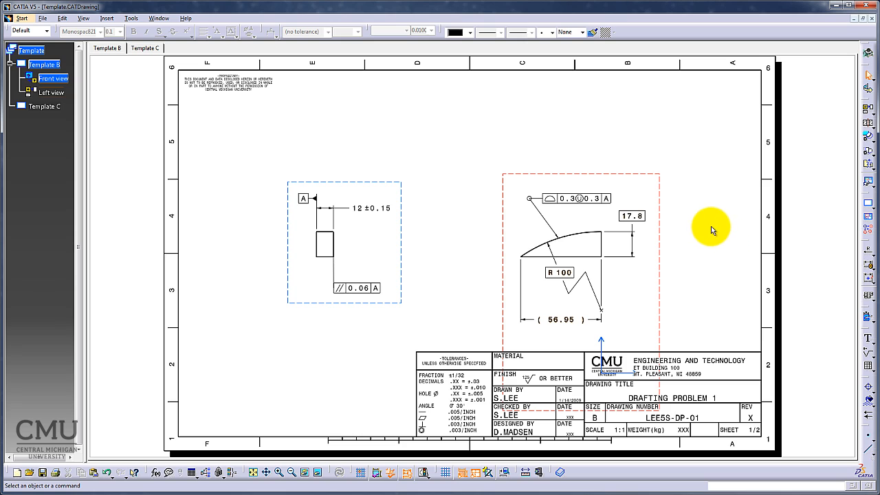